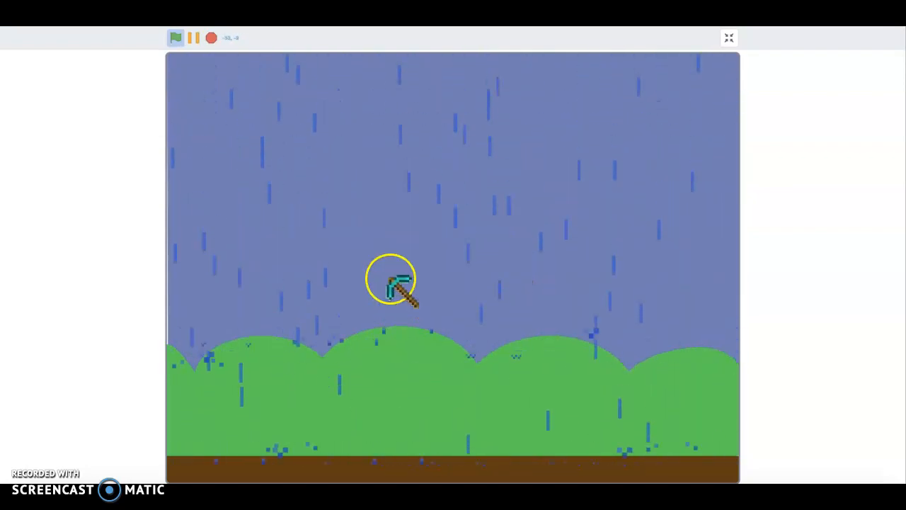
mouse_move(594, 215)
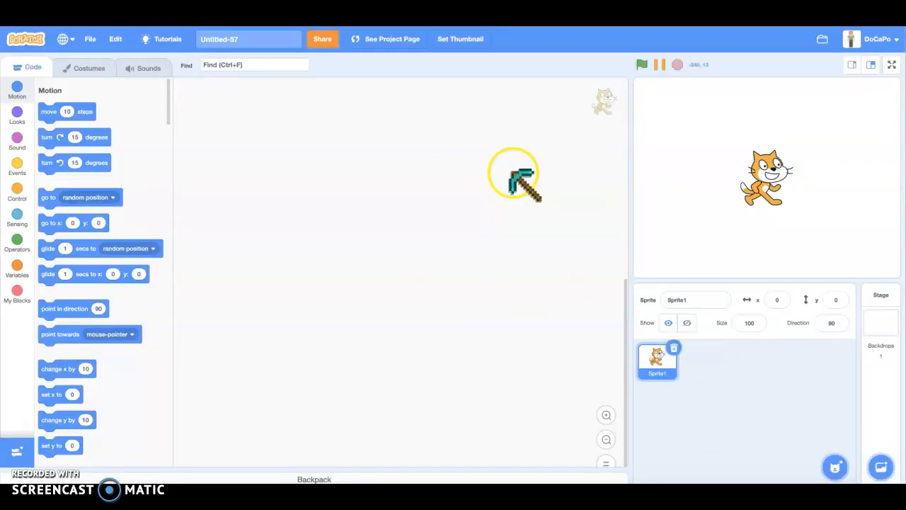
Draw a blue-filled rectangle in the costume with no outline and outline width 0
left_click_drag(512, 175, 677, 356)
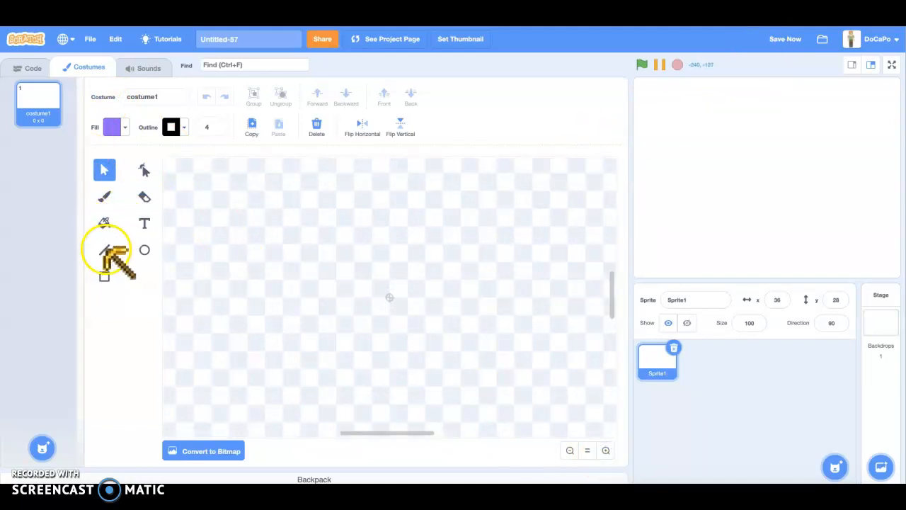
left_click(105, 276)
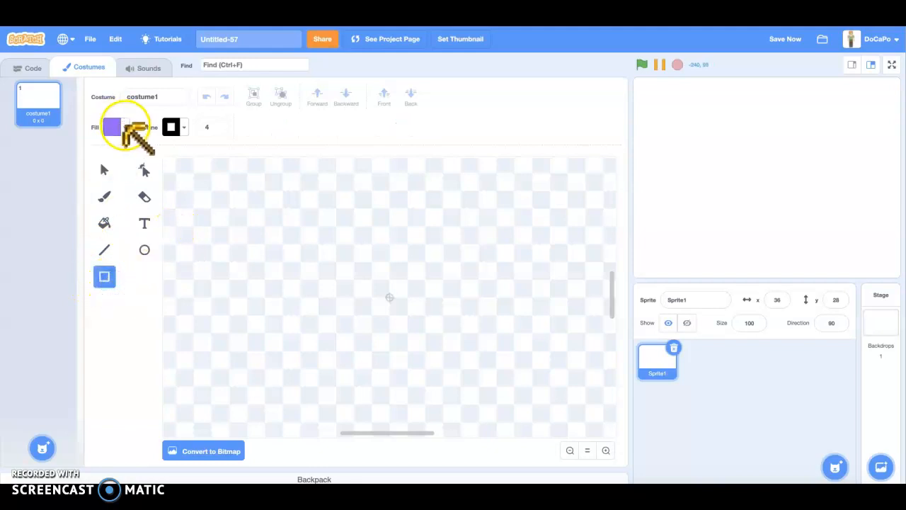
left_click(110, 127)
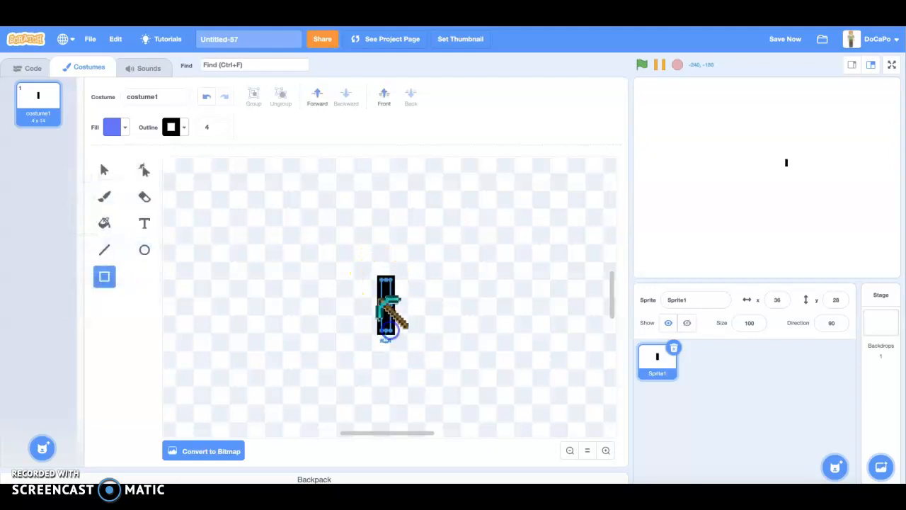
left_click(215, 127)
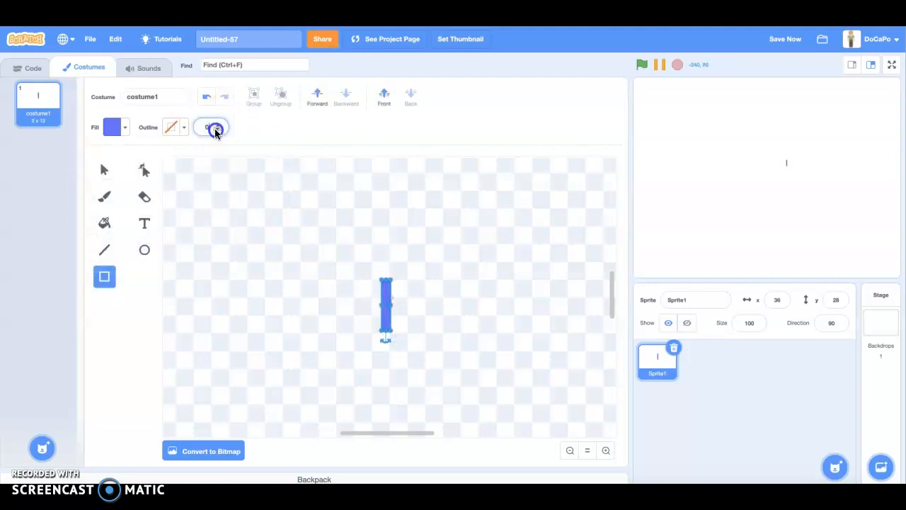
left_click(211, 128)
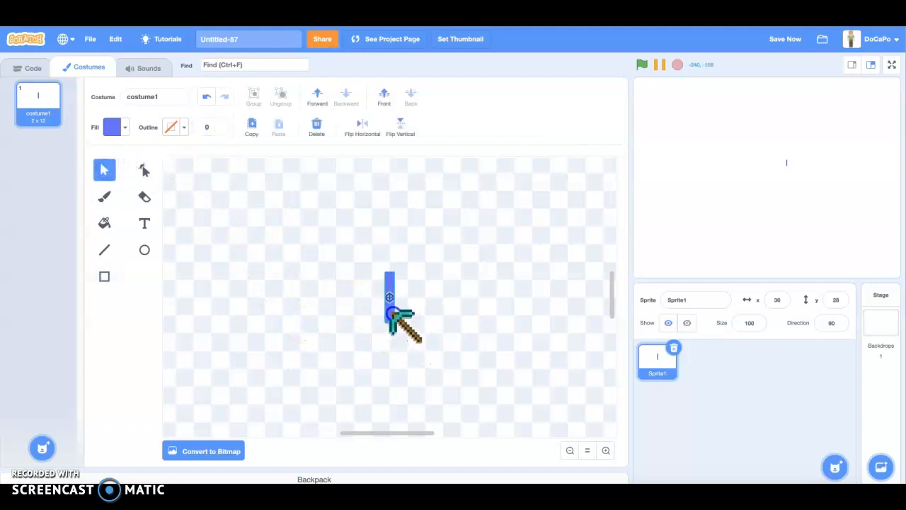
Resize the rectangle into a thin, tall raindrop bar and return to the code area
left_click_drag(399, 323, 453, 379)
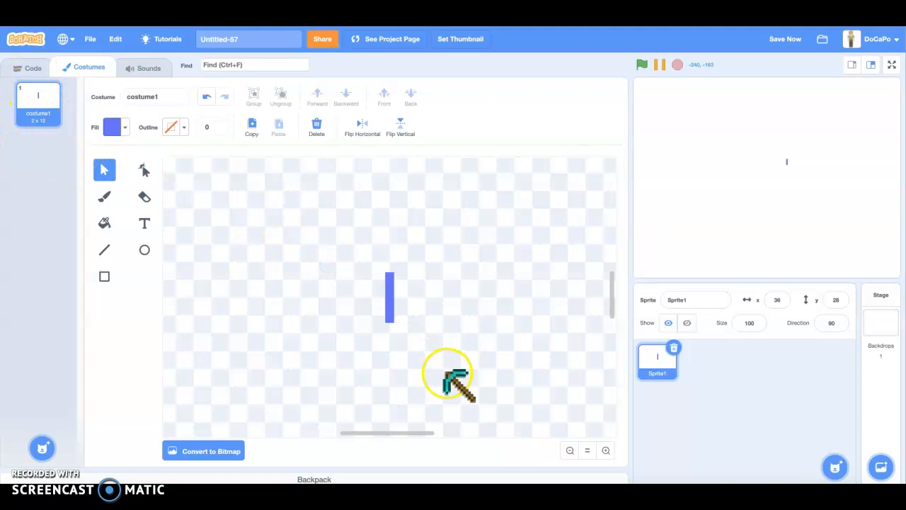
left_click_drag(453, 379, 390, 290)
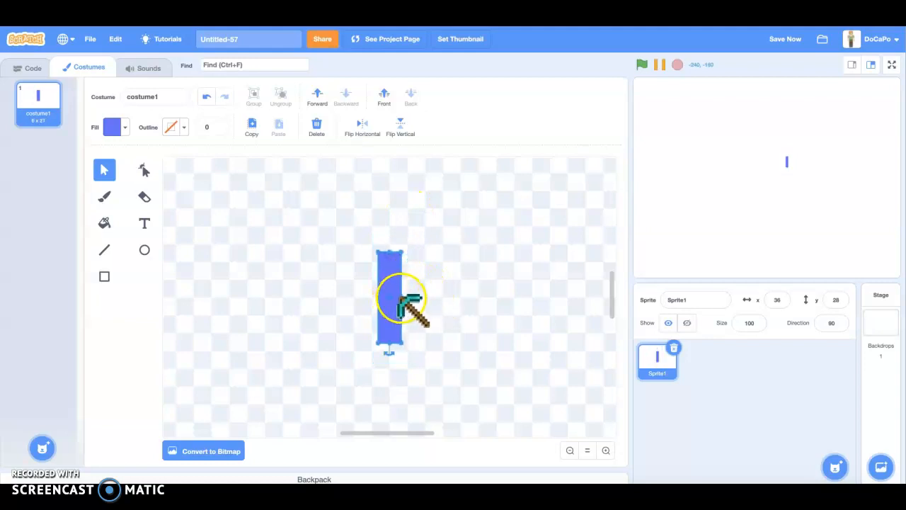
left_click_drag(410, 300, 241, 247)
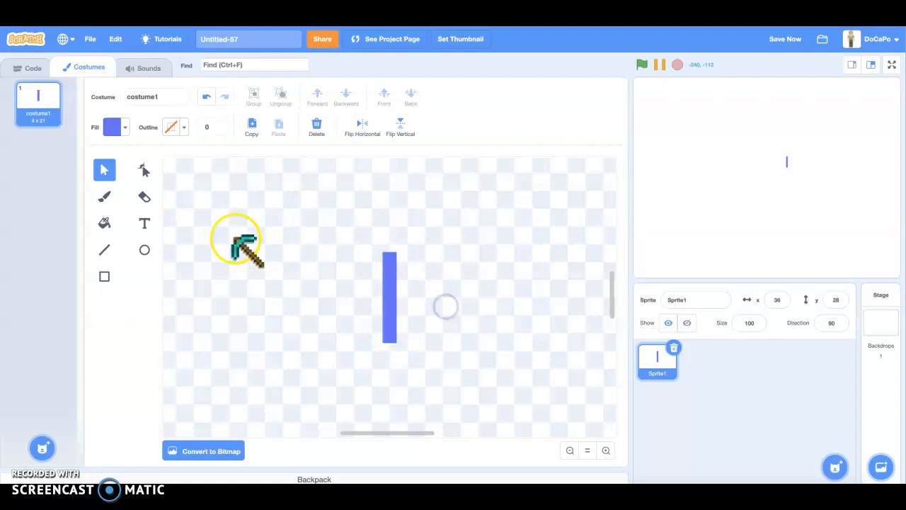
left_click(33, 68)
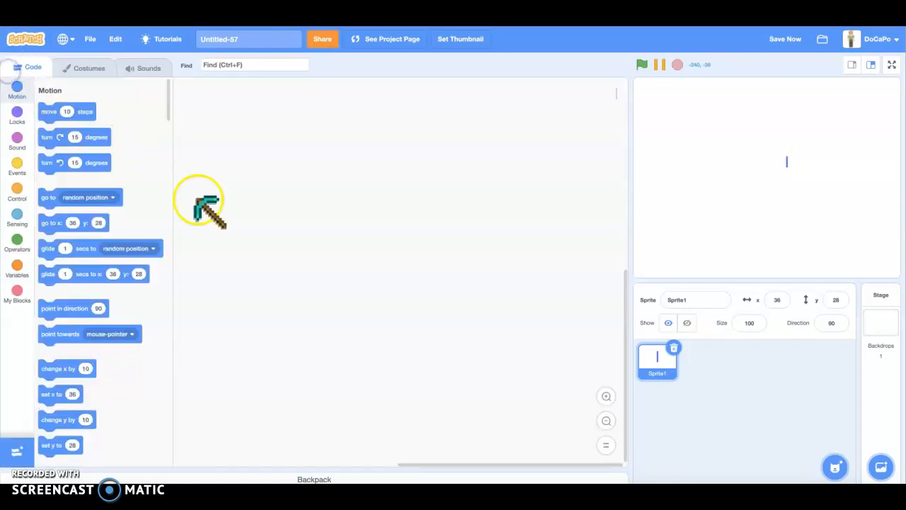
Start a green-flag script that hides the sprite, with the sprite at the stage's top-left
left_click(17, 167)
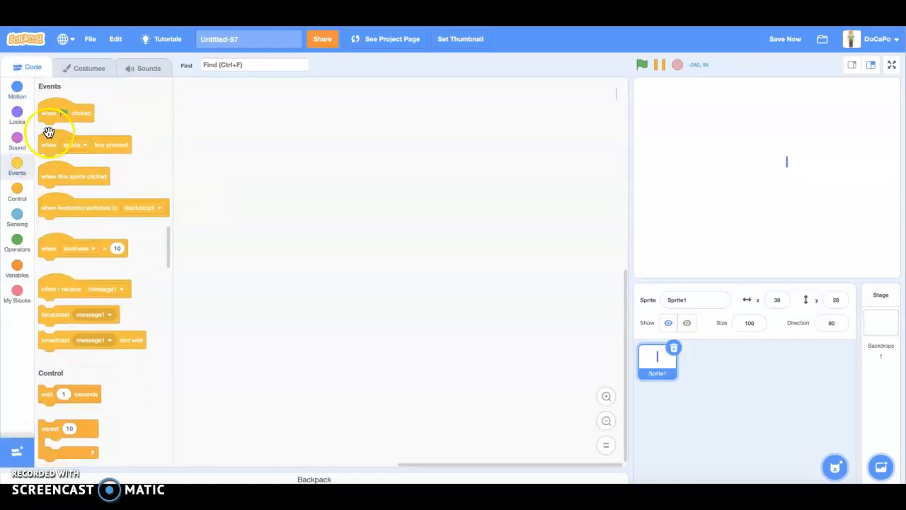
left_click_drag(65, 113, 204, 99)
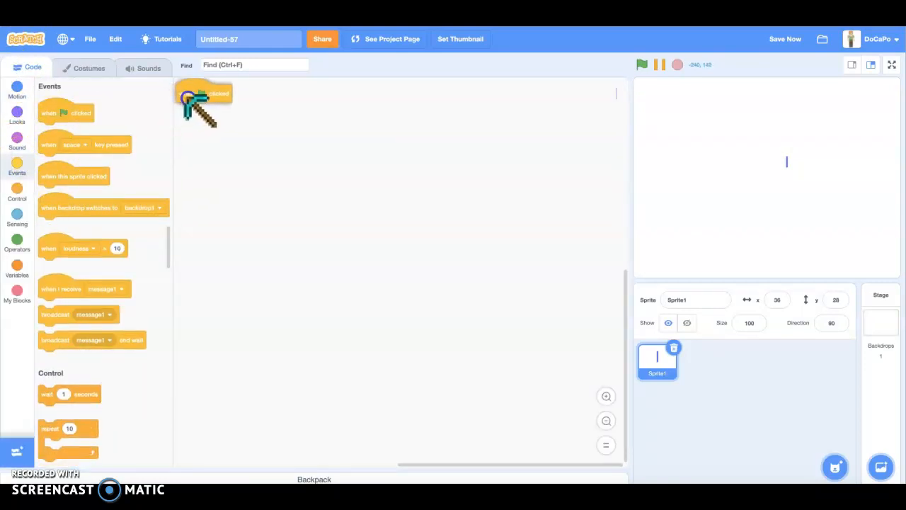
left_click(17, 113)
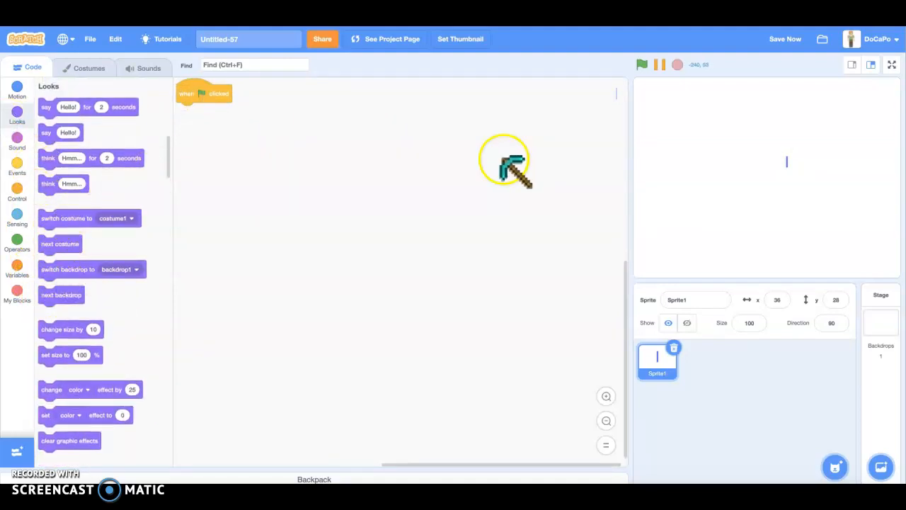
scroll("down", 3)
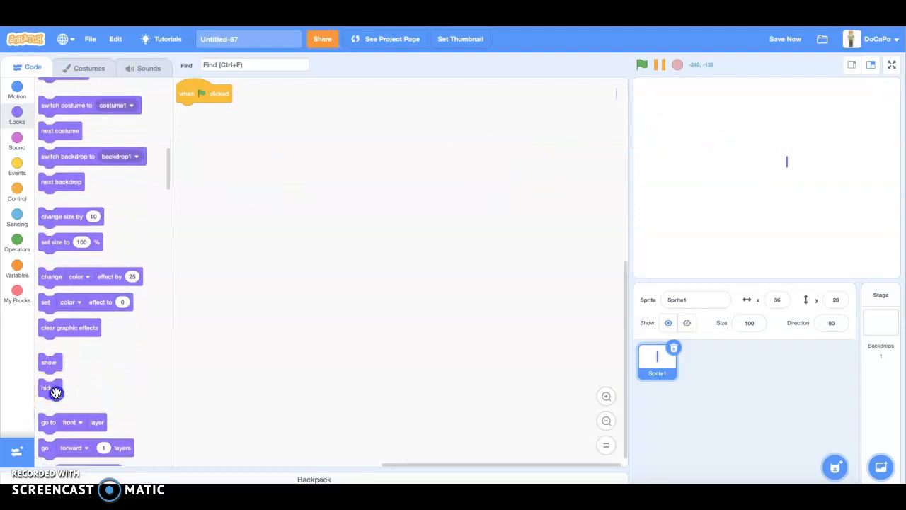
left_click_drag(48, 388, 185, 112)
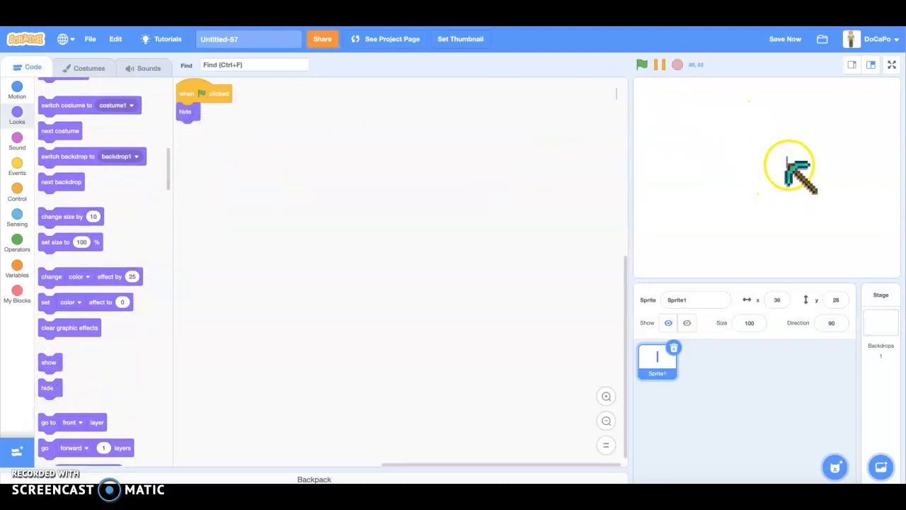
left_click_drag(790, 169, 669, 111)
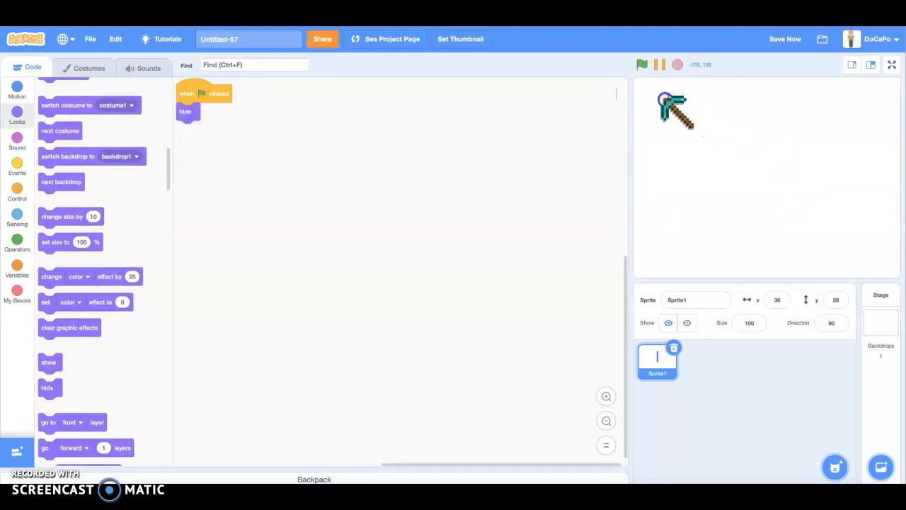
left_click_drag(676, 110, 640, 85)
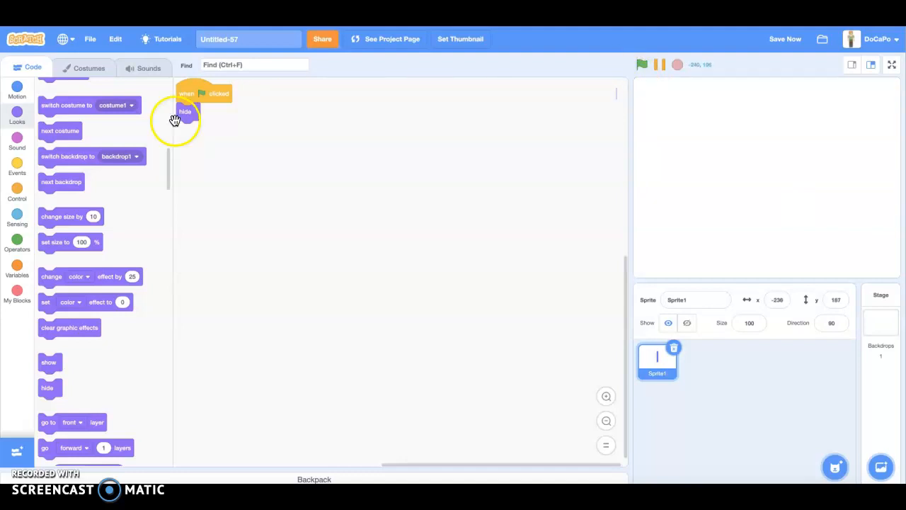
Add 'go to x: -239 y: 187' under hide and a forever loop below it
left_click(17, 91)
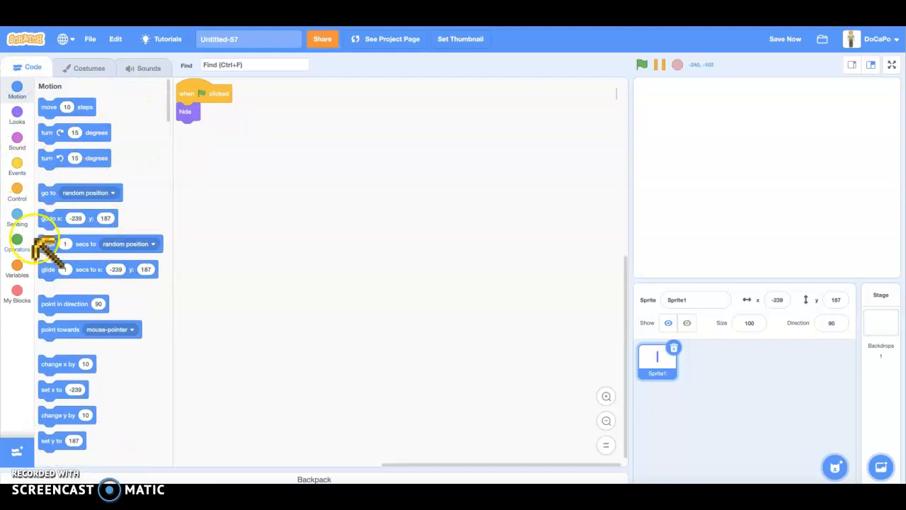
left_click_drag(78, 218, 276, 148)
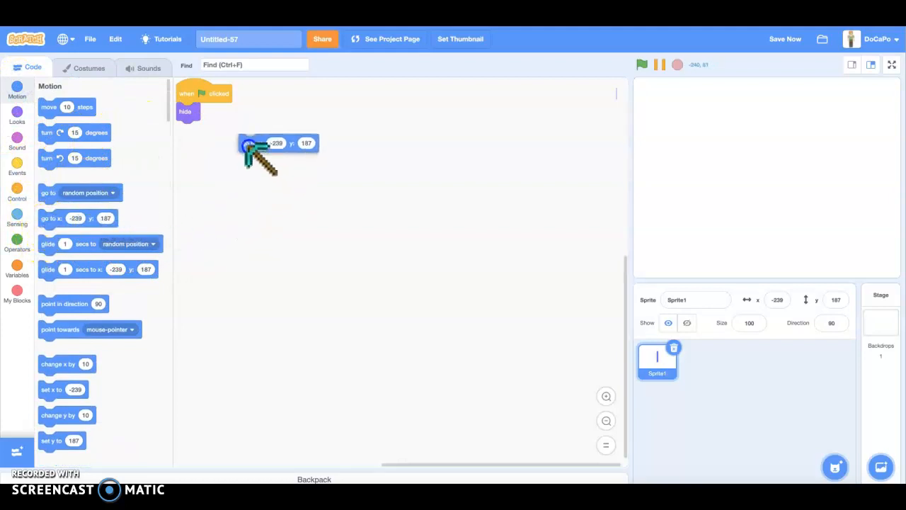
left_click_drag(276, 142, 196, 121)
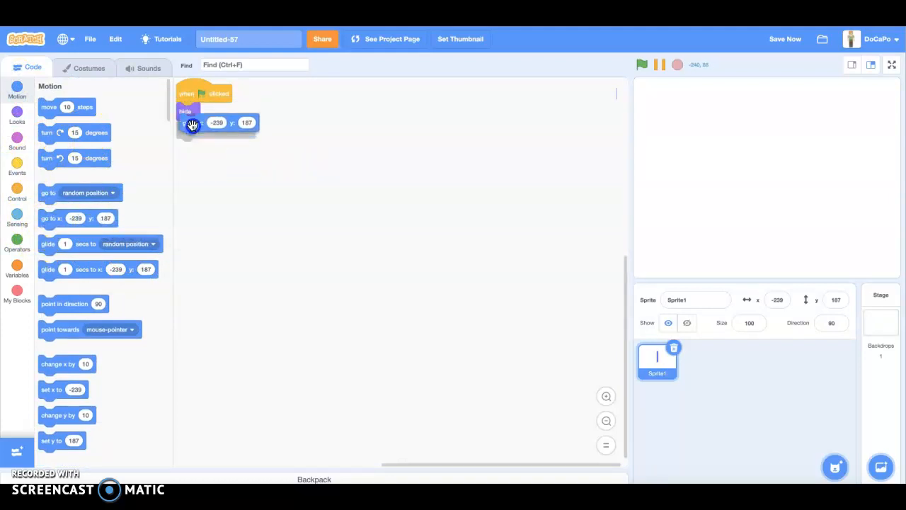
left_click_drag(193, 122, 190, 130)
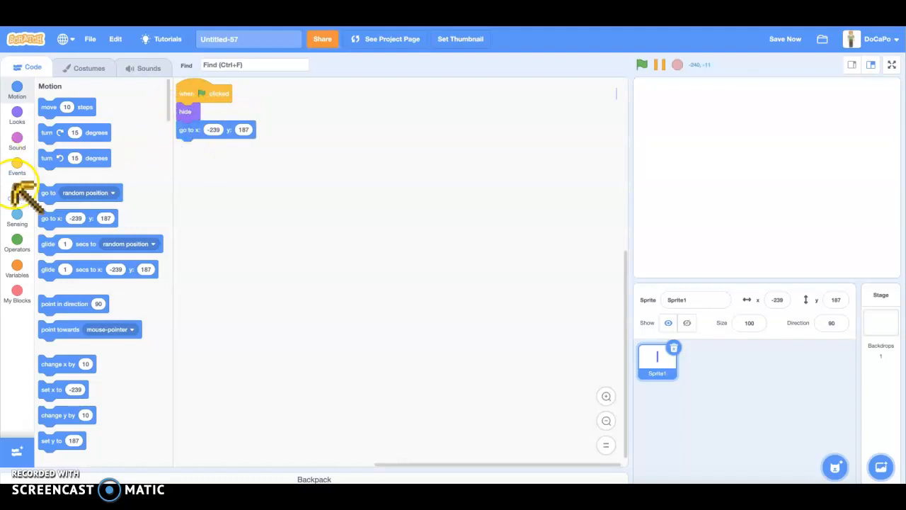
left_click(17, 189)
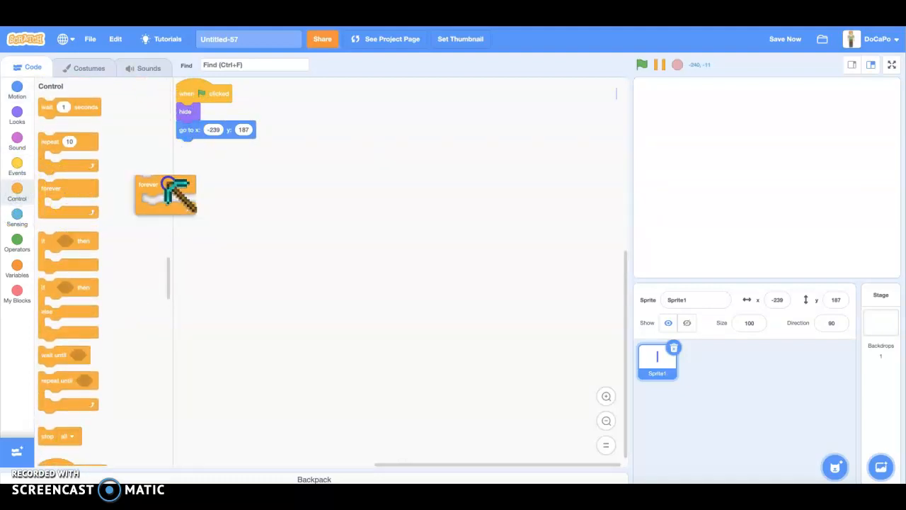
left_click_drag(164, 195, 207, 158)
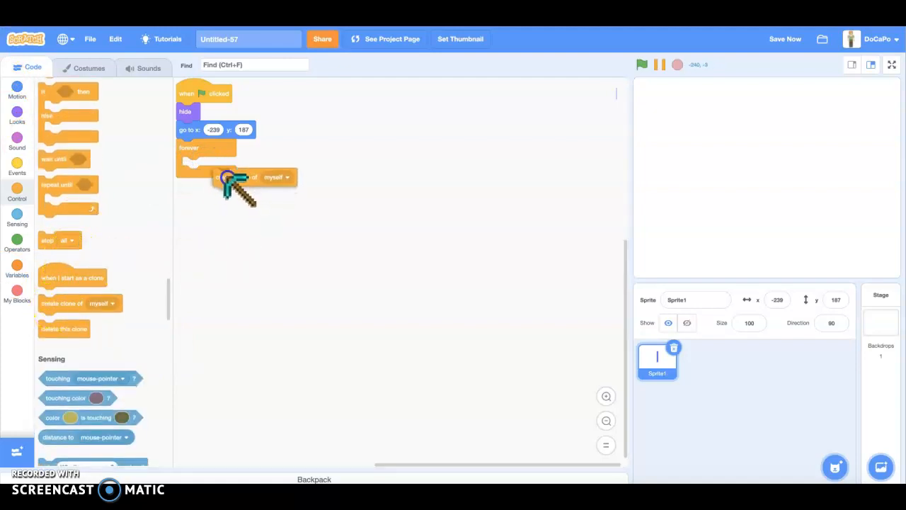
Put a 'set x to' block inside the forever loop for the random x and clone
left_click(17, 91)
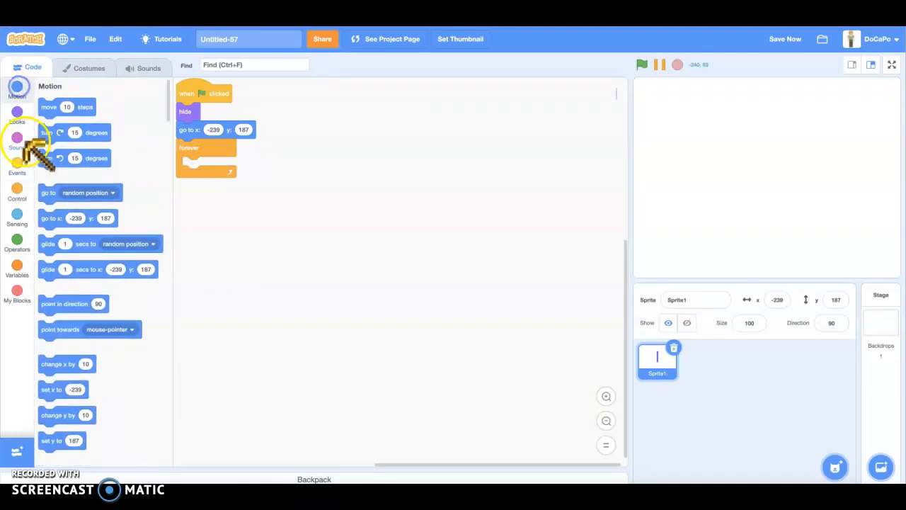
scroll("down", 3)
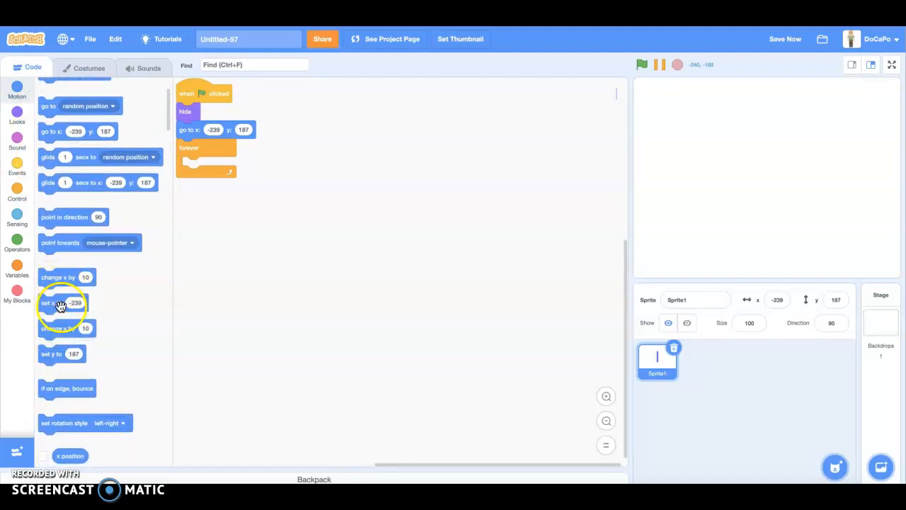
left_click_drag(64, 303, 205, 164)
type("240")
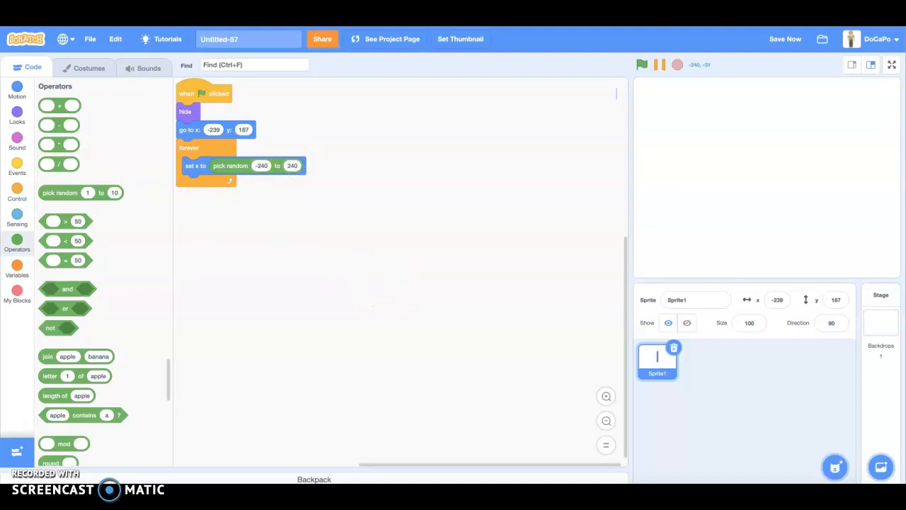
left_click(17, 191)
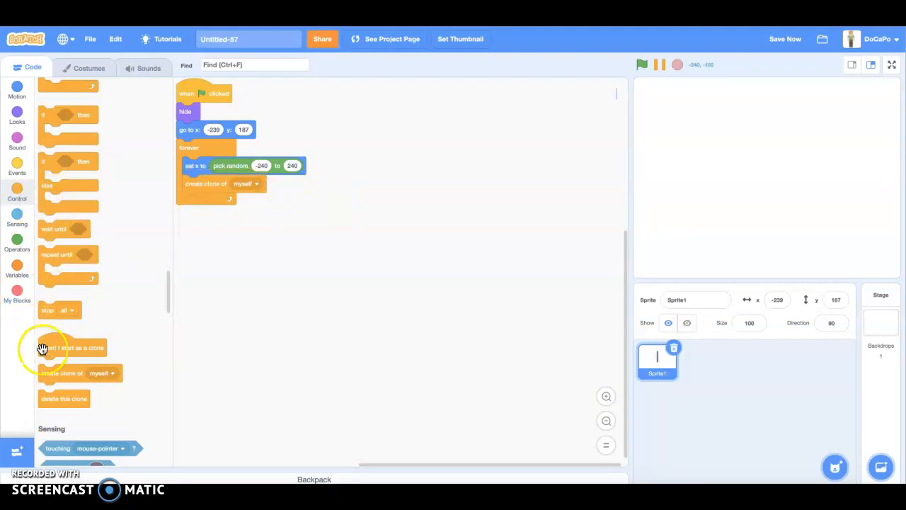
Start a 'when I start as a clone' script that goes to front layer, then a repeat-until loop
left_click_drag(71, 347, 215, 235)
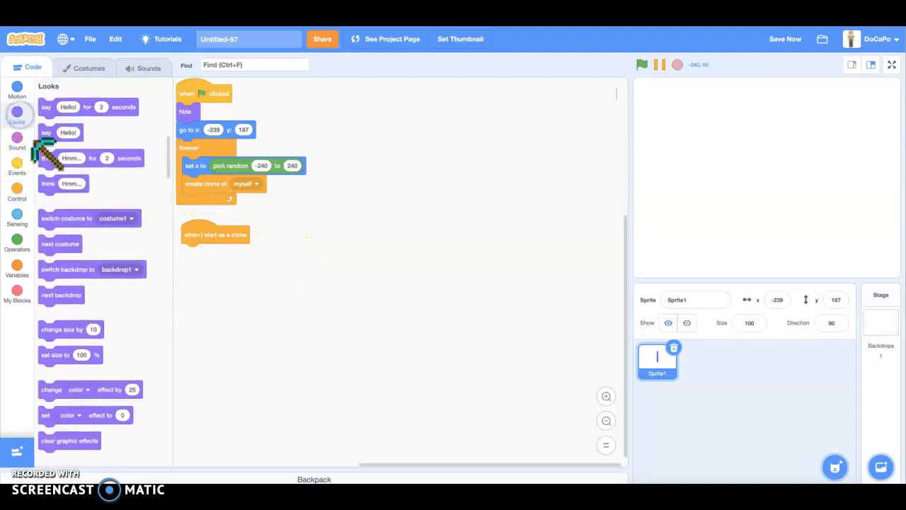
scroll("down", 3)
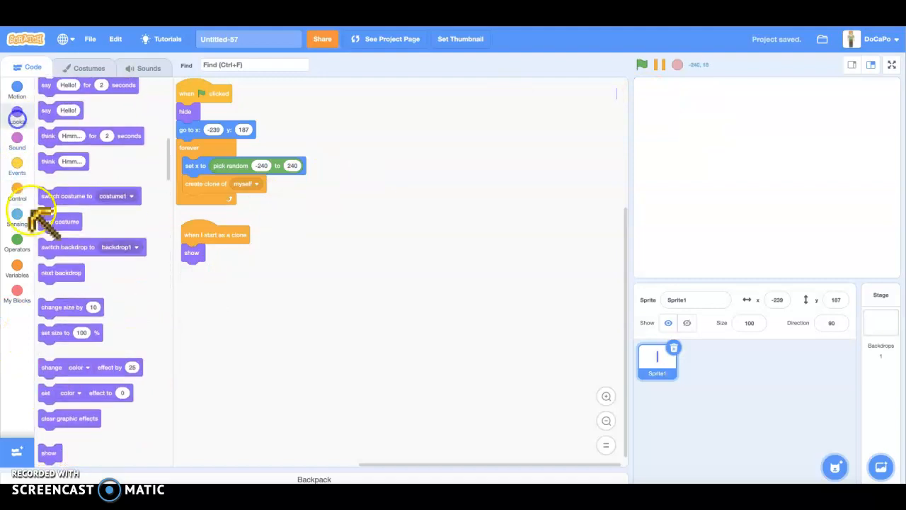
scroll("down", 3)
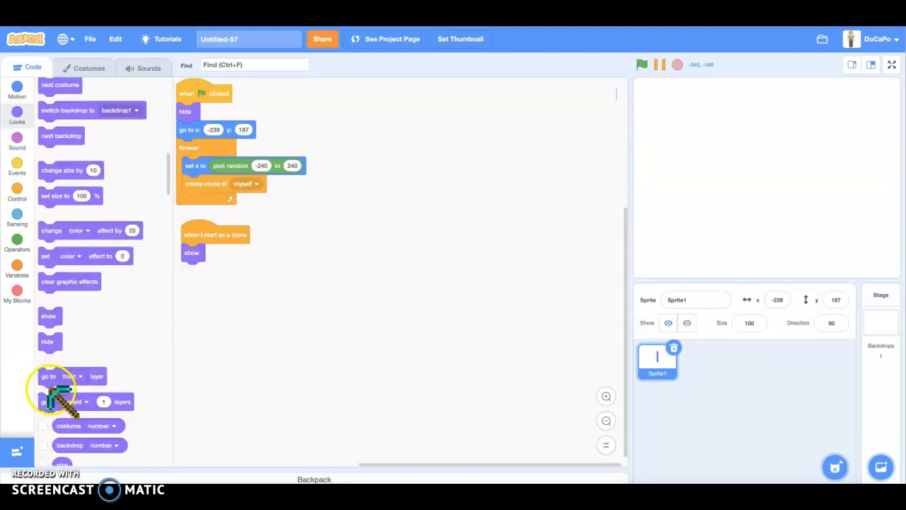
left_click_drag(48, 377, 215, 271)
type("10")
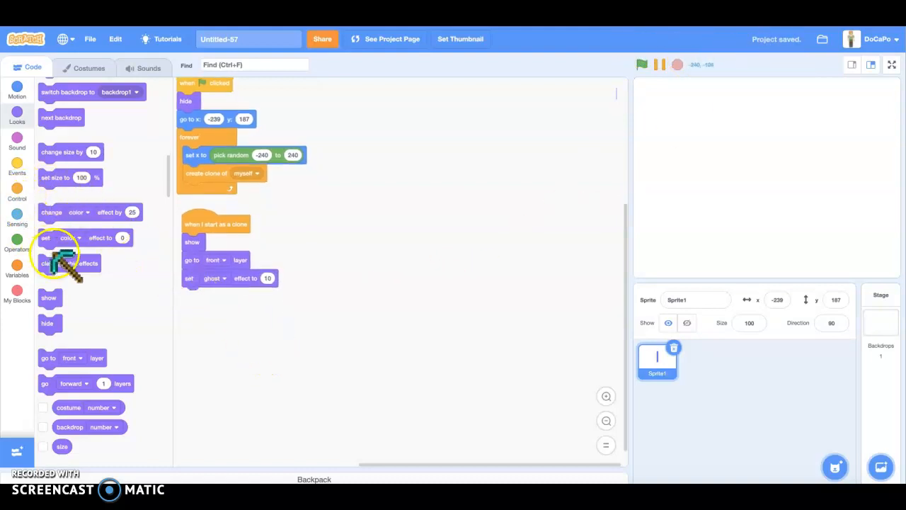
left_click(17, 191)
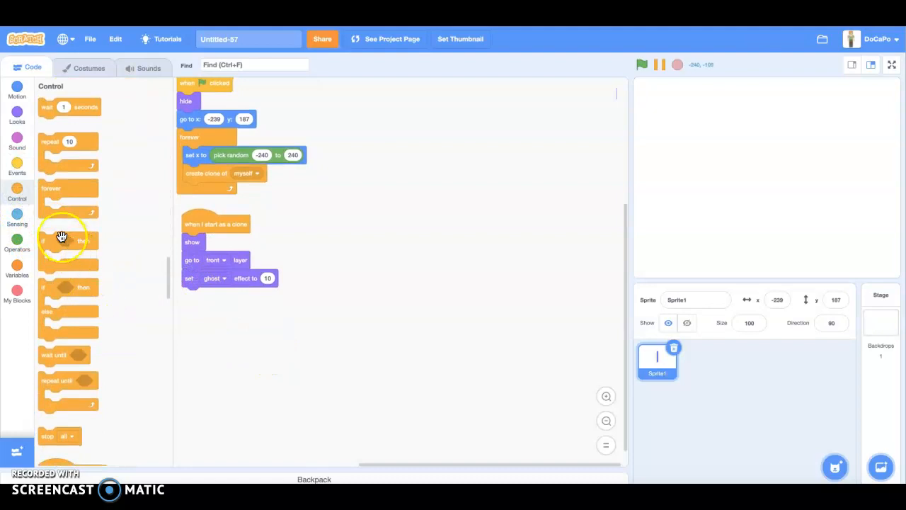
left_click_drag(63, 389, 211, 304)
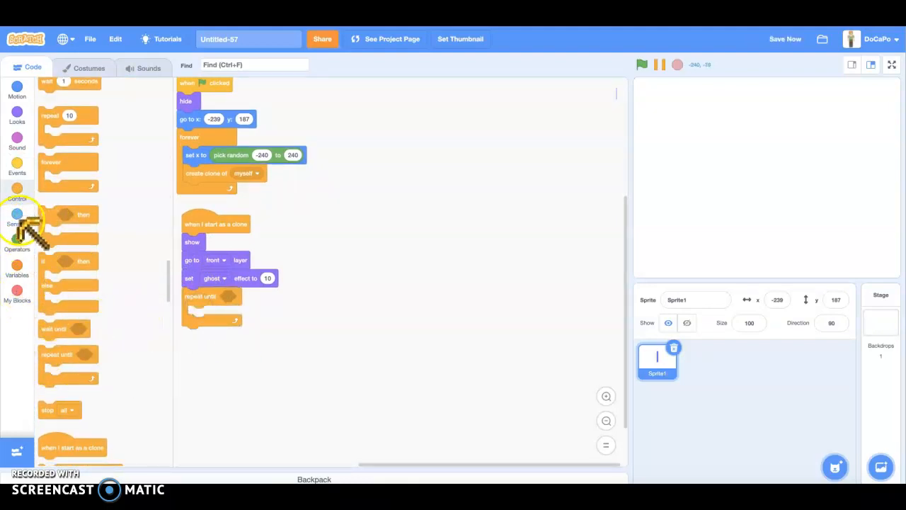
mouse_move(877, 346)
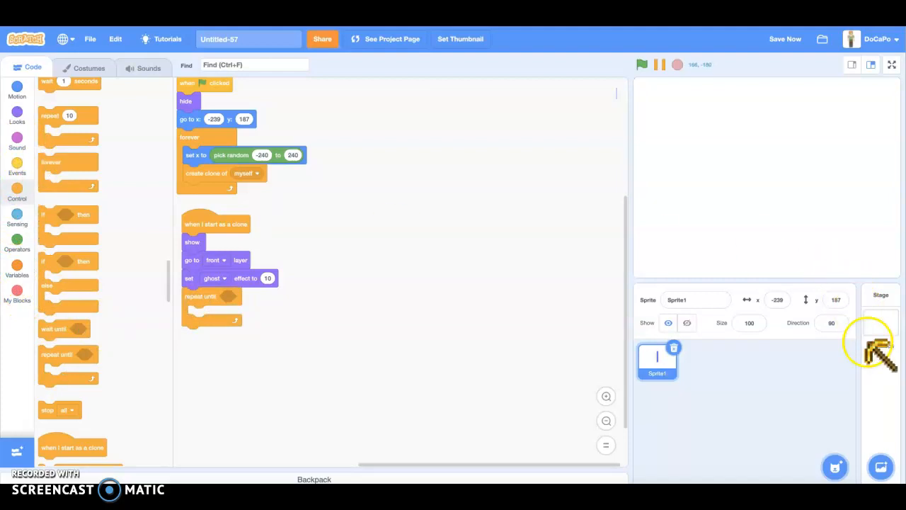
Add the Blue Sky backdrop to the stage and select its sky area
left_click(881, 467)
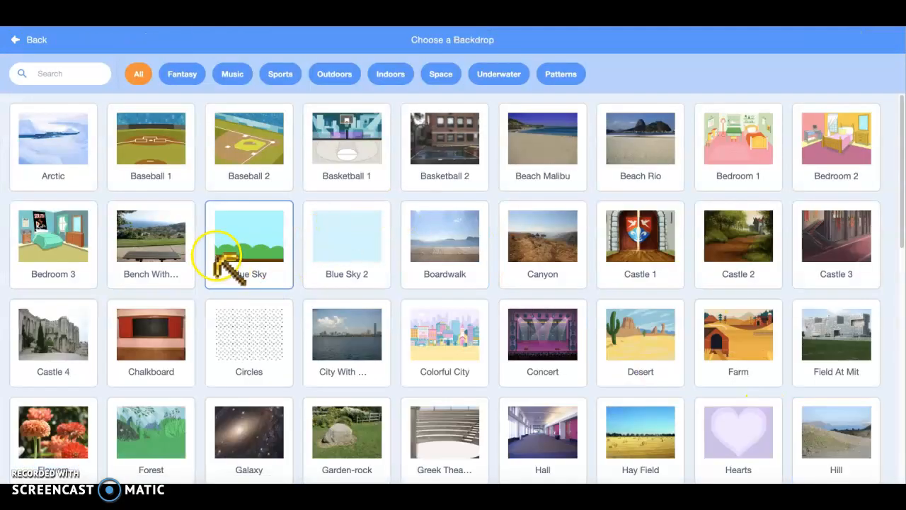
left_click(250, 235)
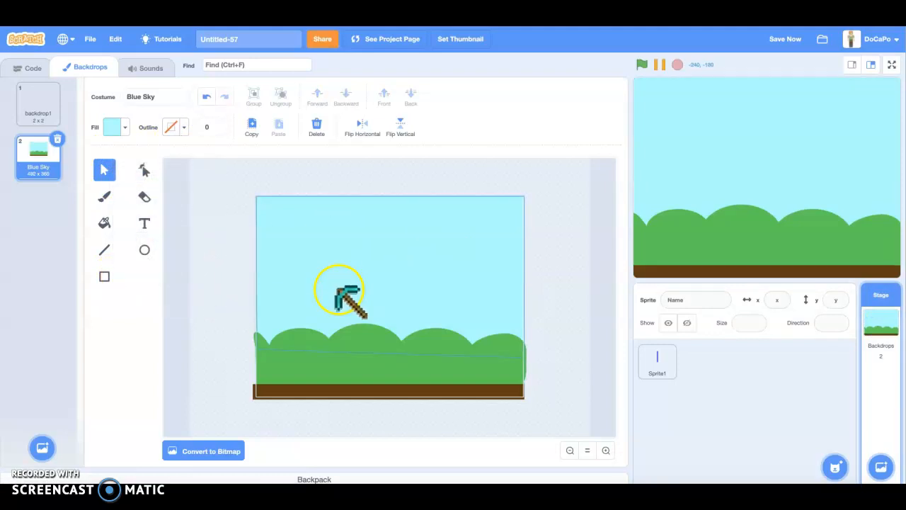
left_click(112, 128)
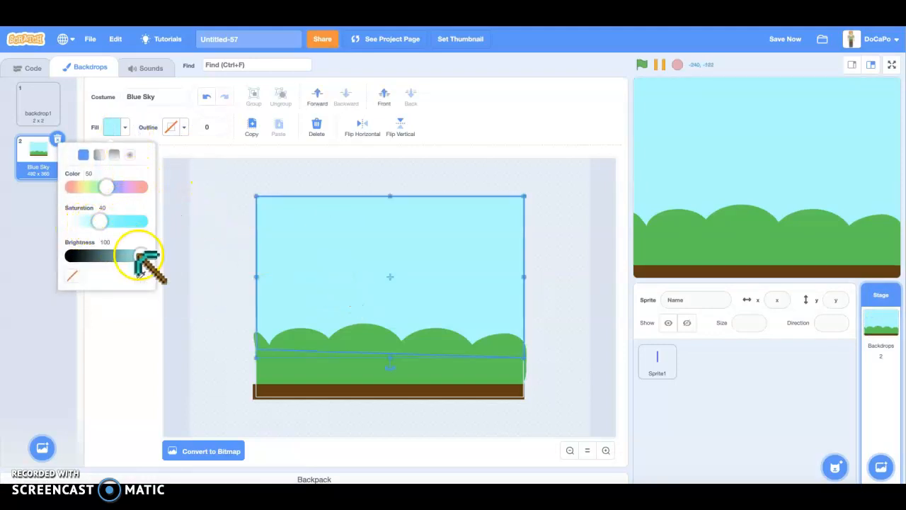
Recolour the sky a darker grey-blue and return to the sprite's scripts
left_click_drag(142, 255, 125, 255)
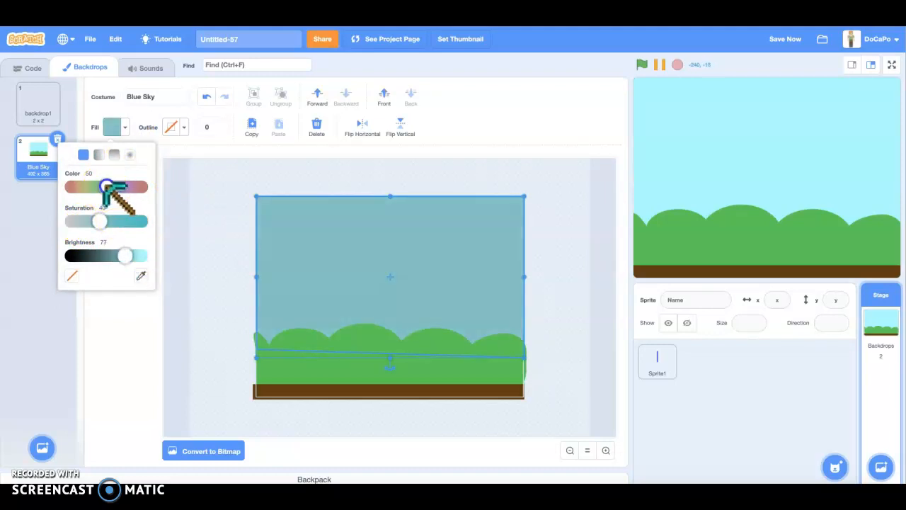
left_click_drag(105, 187, 115, 187)
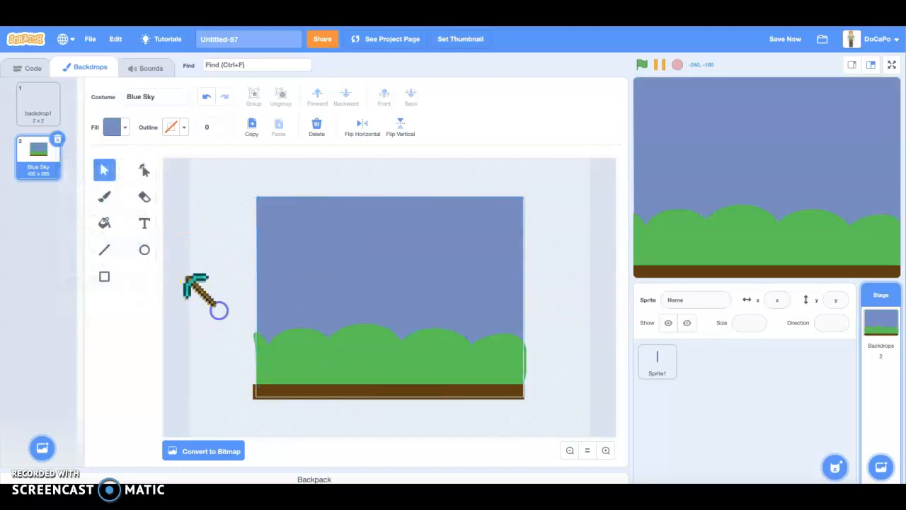
left_click_drag(206, 293, 39, 74)
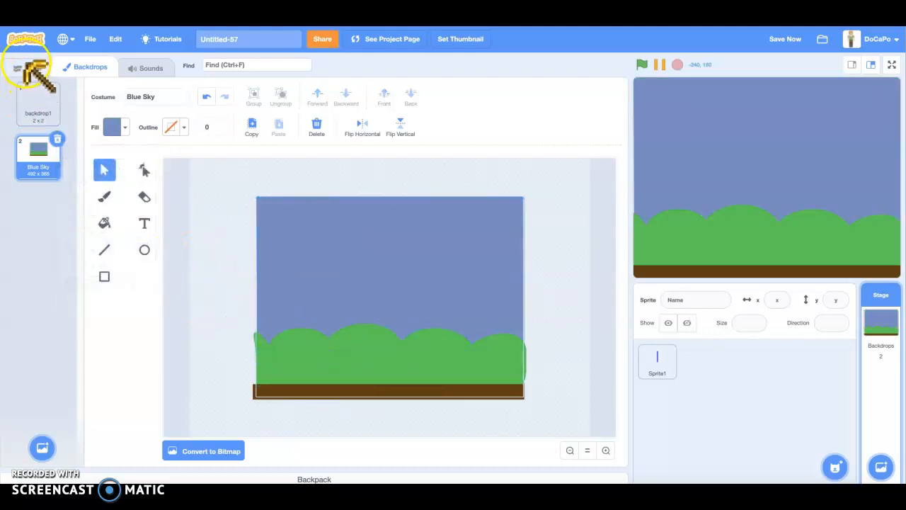
left_click(33, 65)
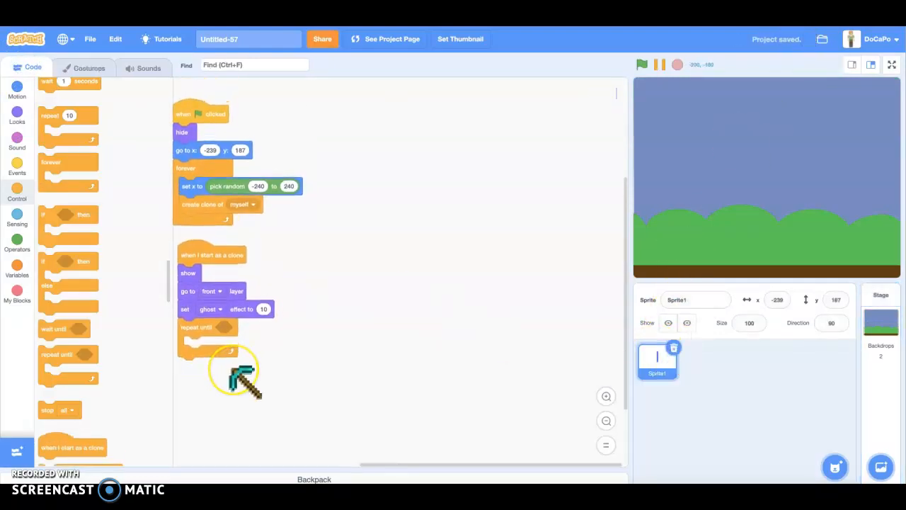
Clean up the blocks and make the repeat-until loop stop on touching a colour
right_click(317, 334)
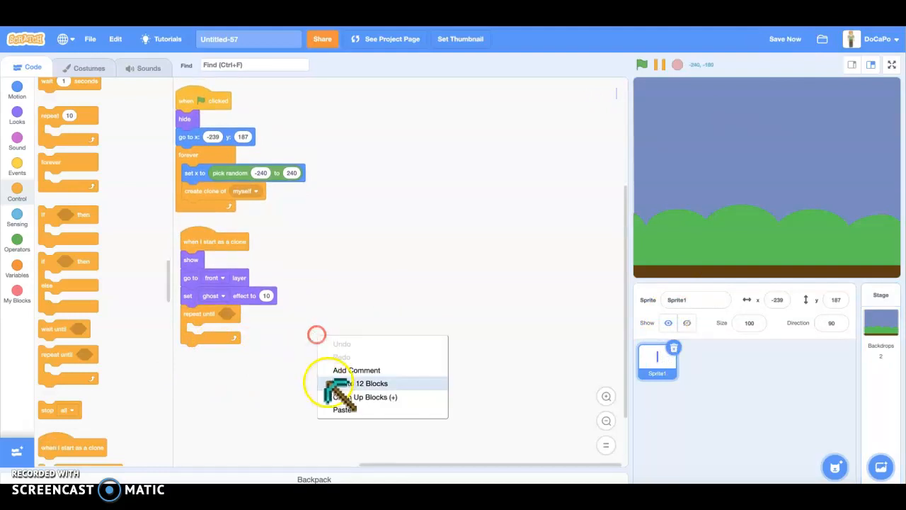
left_click(371, 397)
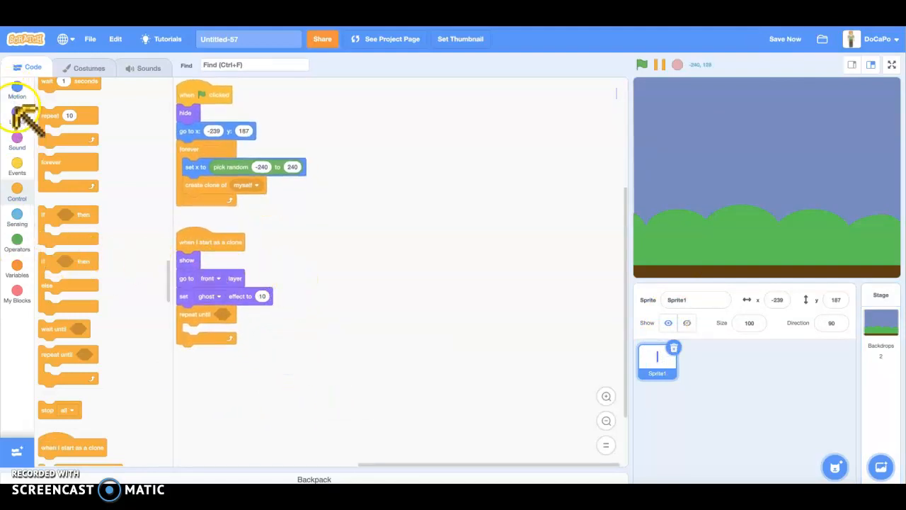
left_click(17, 215)
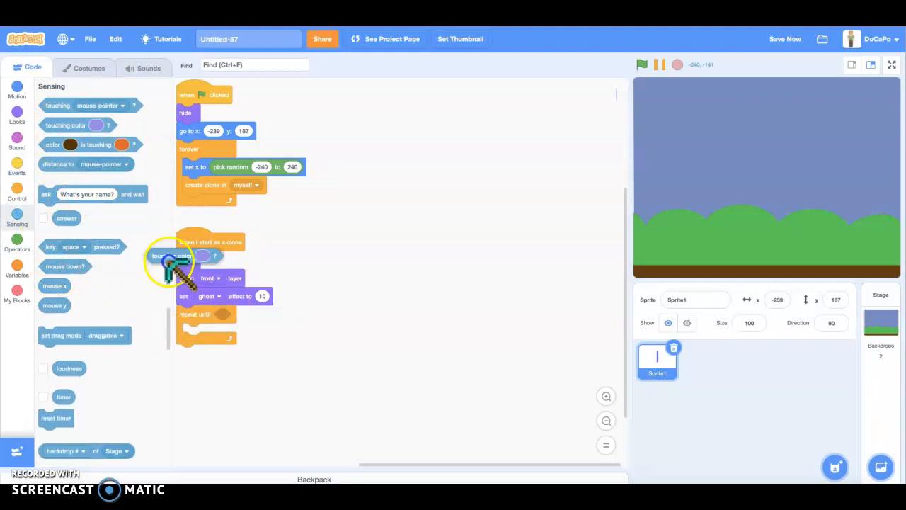
left_click(286, 314)
type("-10")
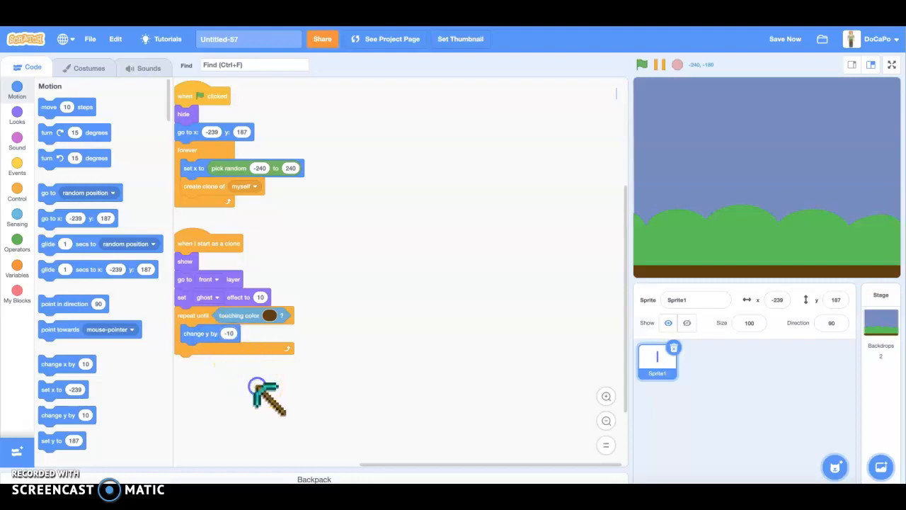
scroll("down", 3)
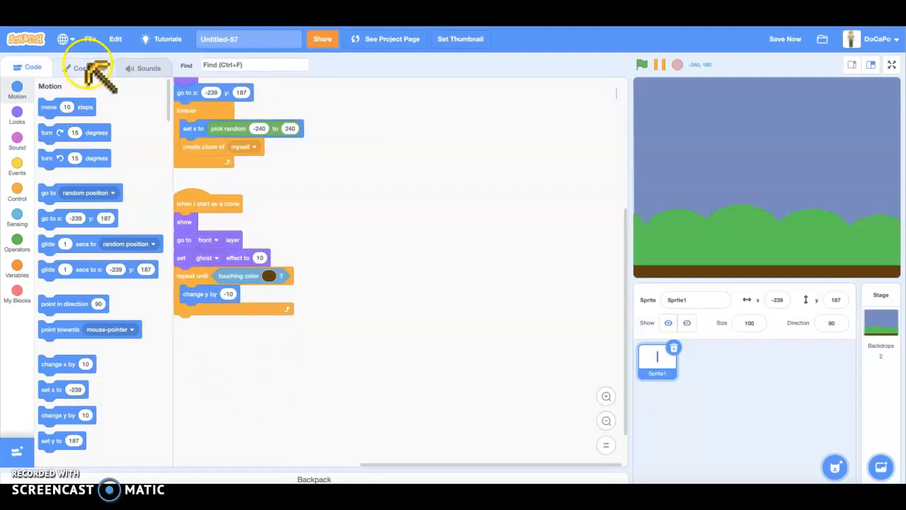
Draw two small blue squares in costume2 as the first splash frame and add a blank costume
left_click(85, 68)
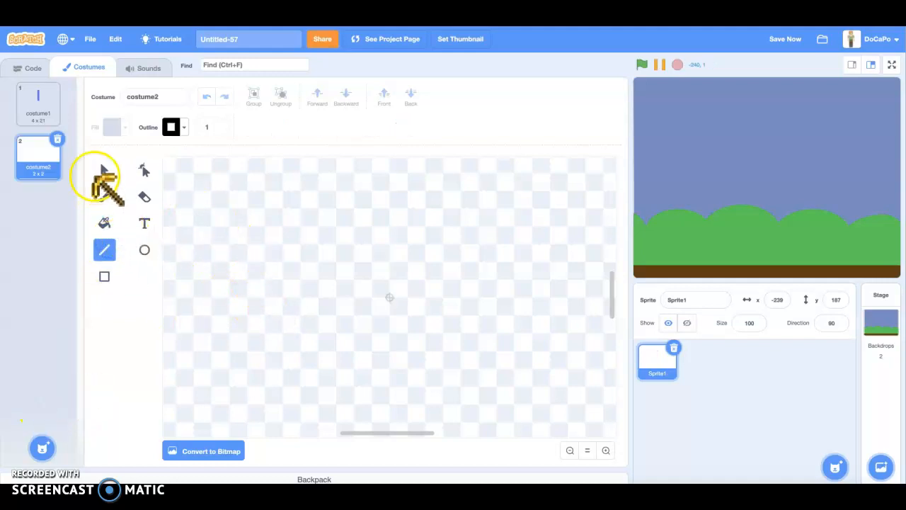
left_click(105, 277)
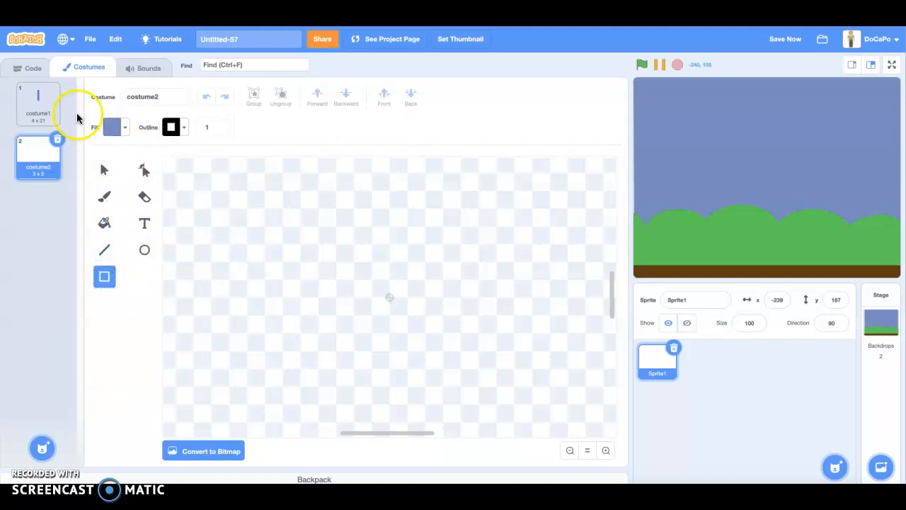
left_click(36, 102)
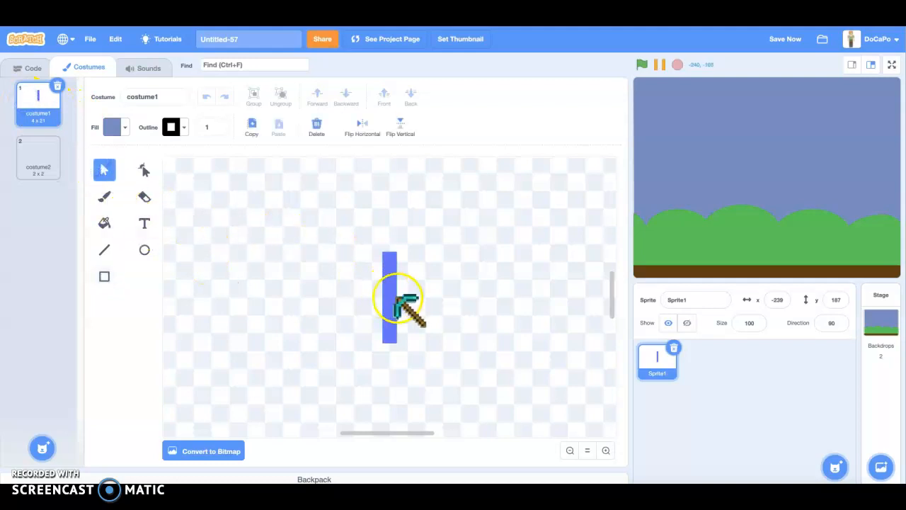
left_click(39, 157)
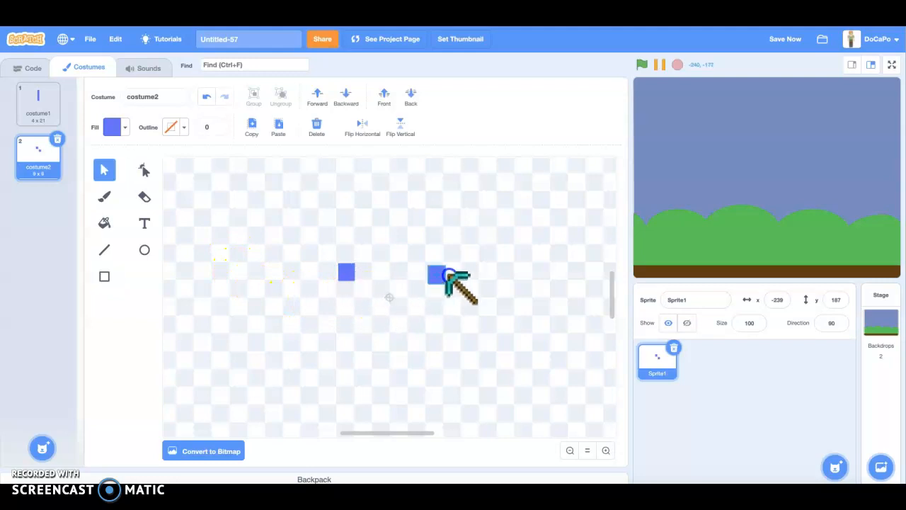
left_click_drag(453, 286, 318, 357)
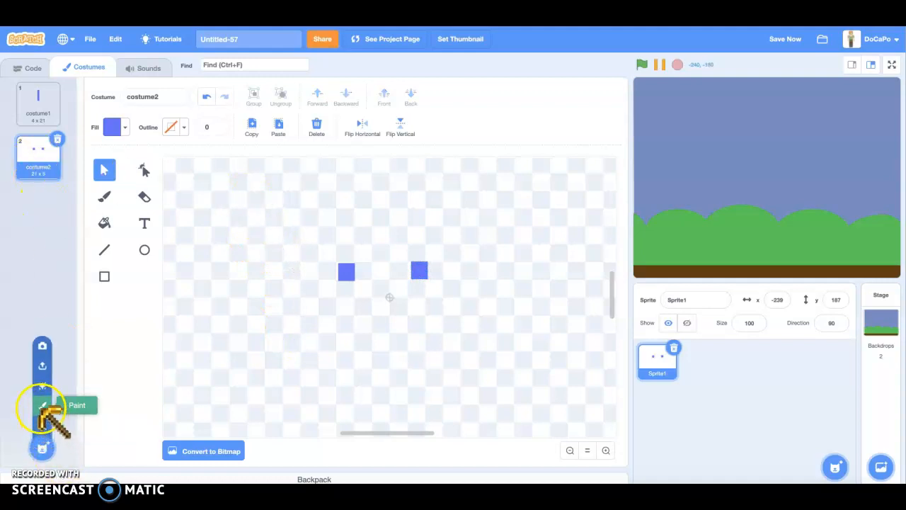
left_click(43, 405)
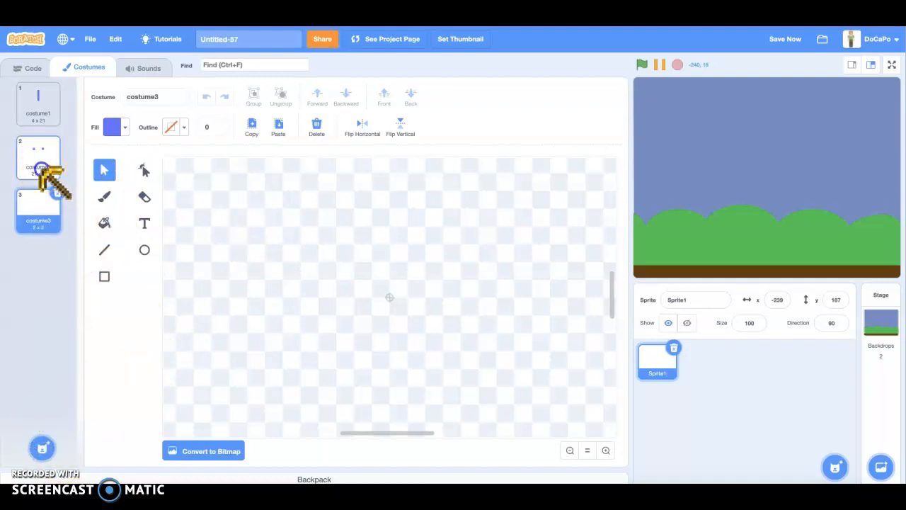
Arrange and tilt blue squares outward into wider splash shapes in costume3 and costume4
left_click(39, 156)
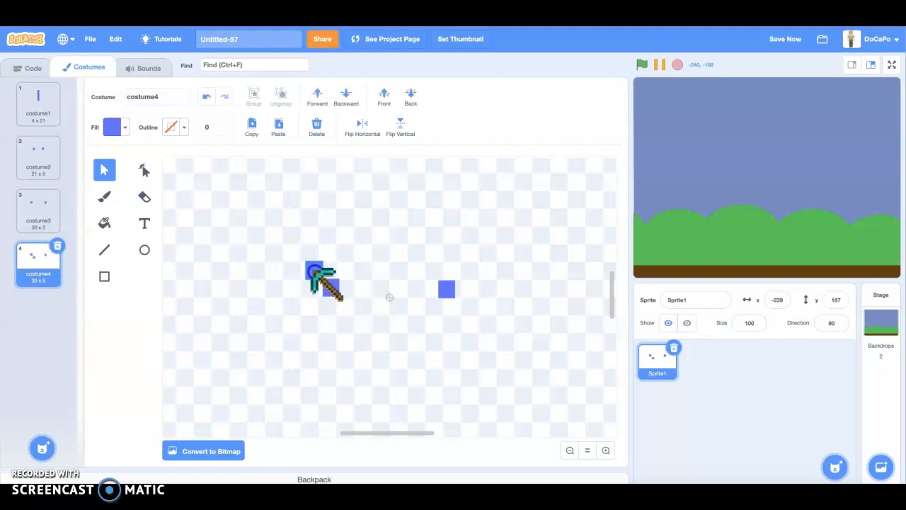
left_click_drag(319, 272, 347, 290)
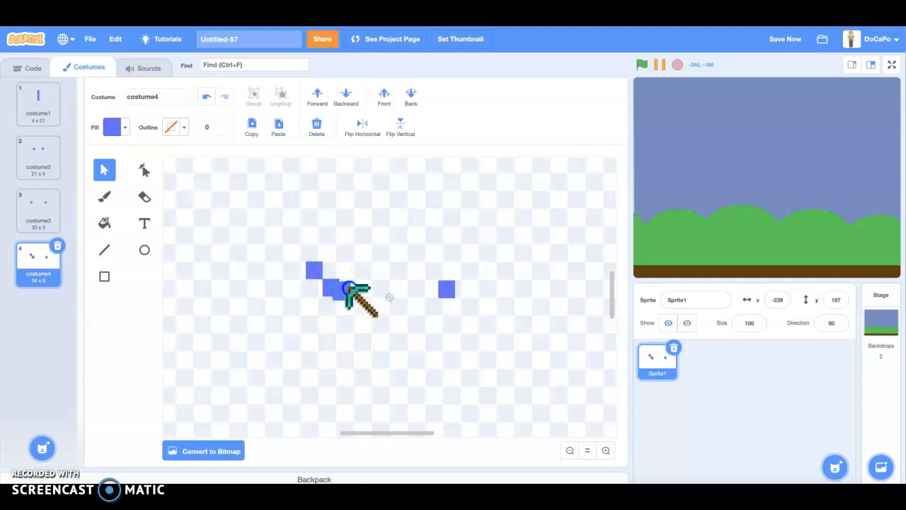
left_click_drag(354, 293, 446, 283)
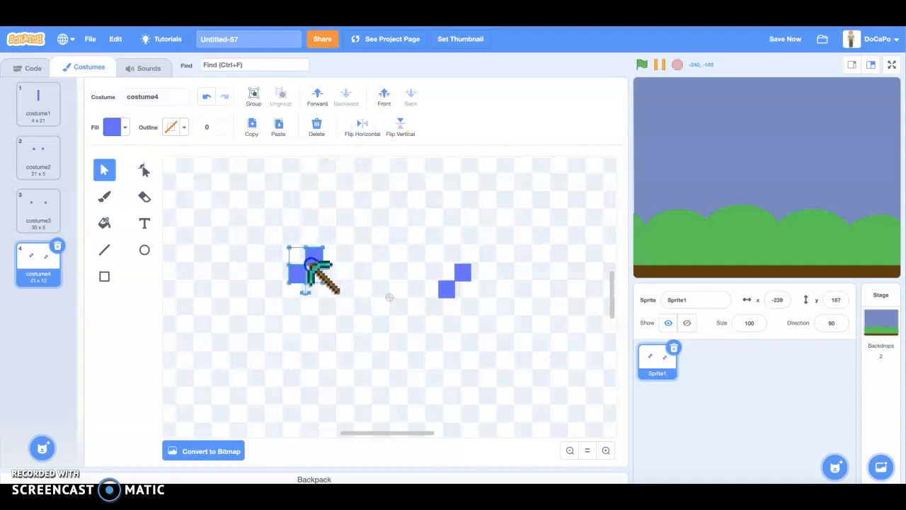
left_click_drag(311, 276, 297, 312)
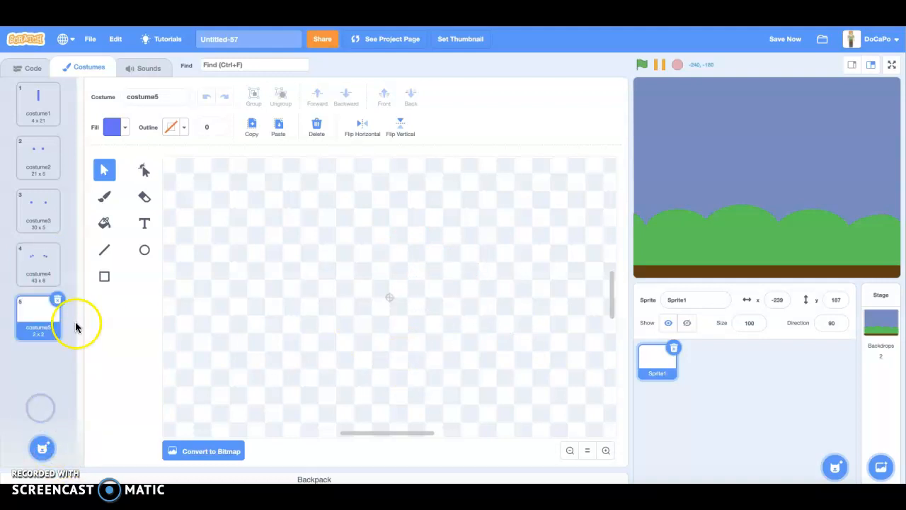
Spread the blue squares farther apart in the fifth splash costume
left_click(38, 265)
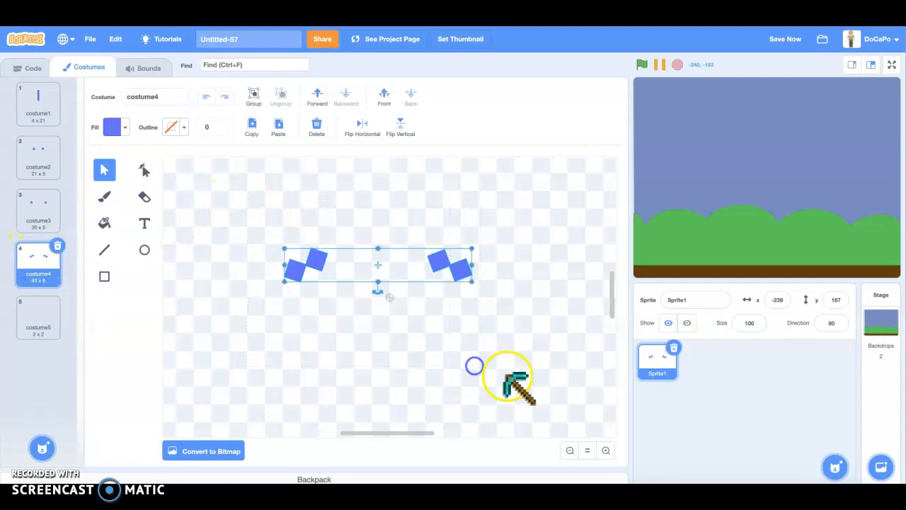
left_click(38, 317)
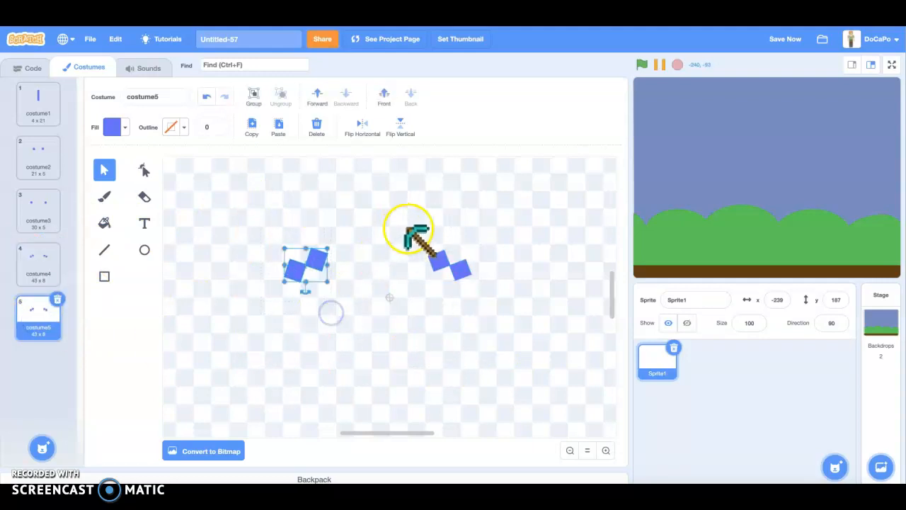
left_click_drag(410, 233, 319, 266)
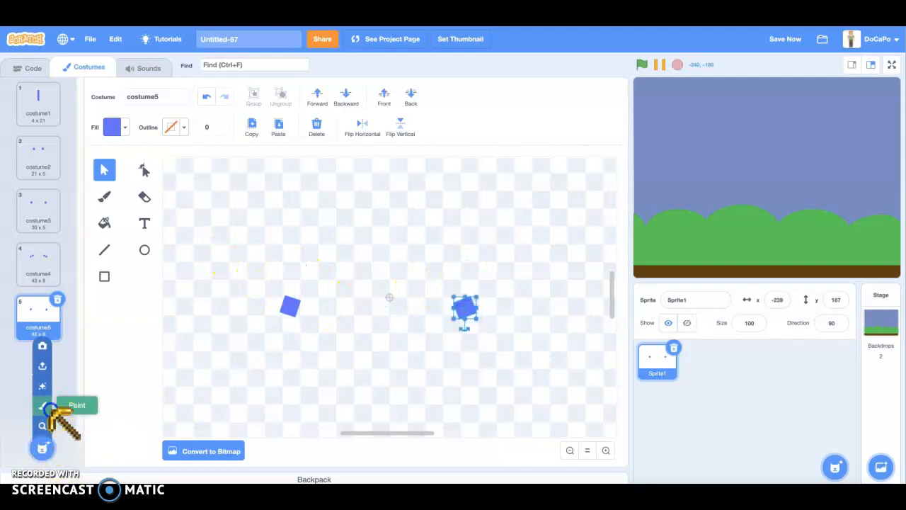
Add a blank sixth costume, review costume1 and return to the code area
left_click(43, 425)
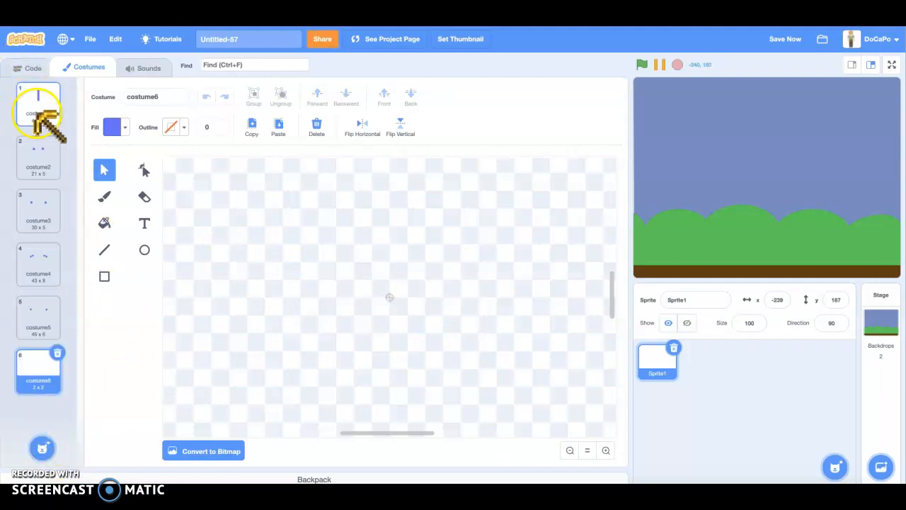
left_click(38, 205)
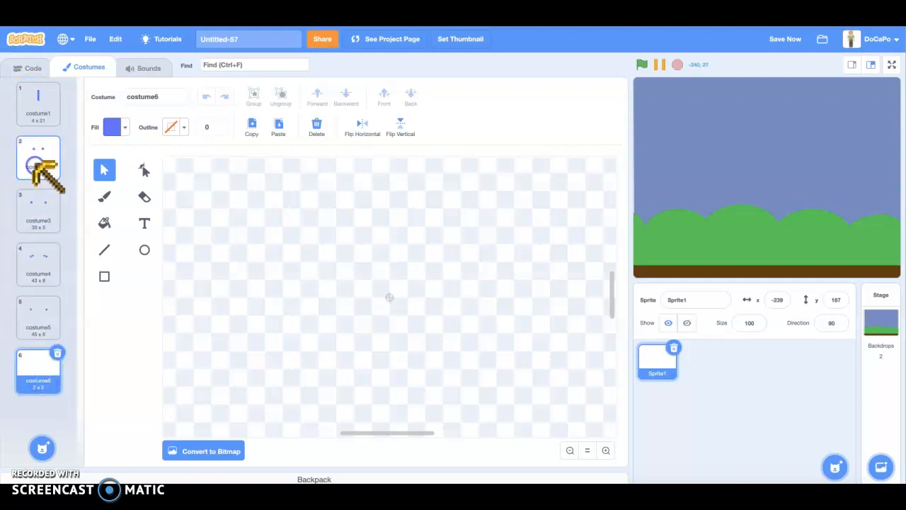
left_click(33, 68)
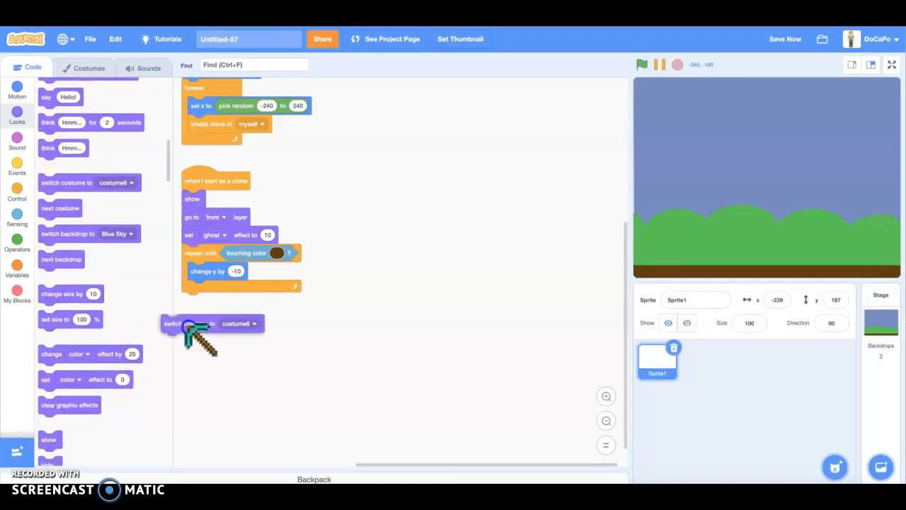
Check costume2, then bring Control blocks up for the switch-to-costume2 and 0.05-second wait
left_click(89, 68)
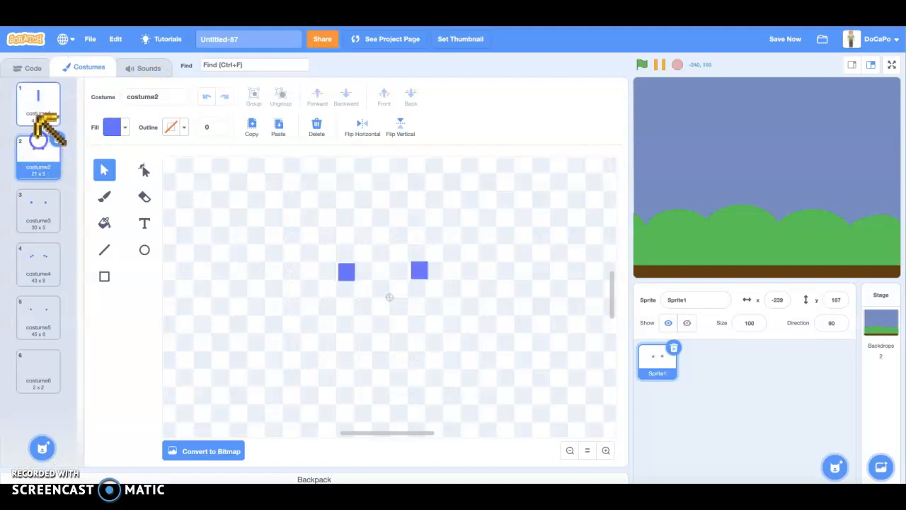
left_click(33, 68)
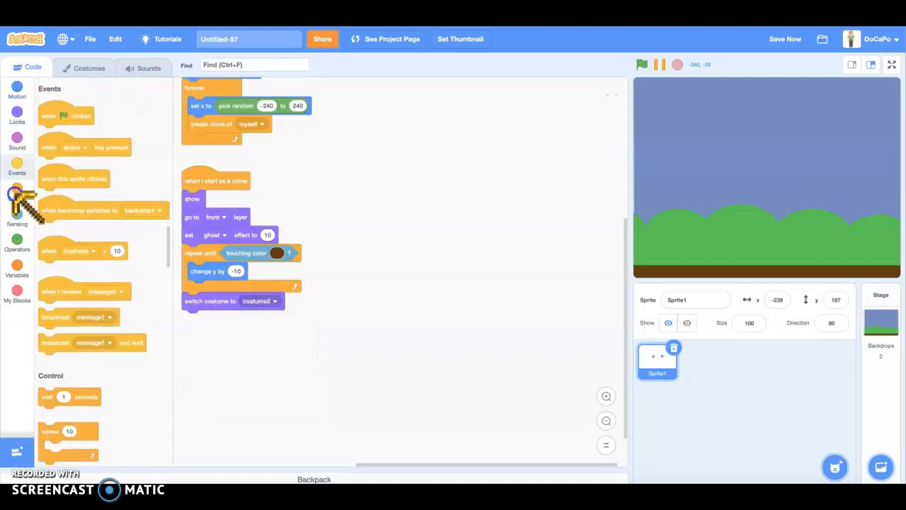
left_click(17, 191)
type("0.")
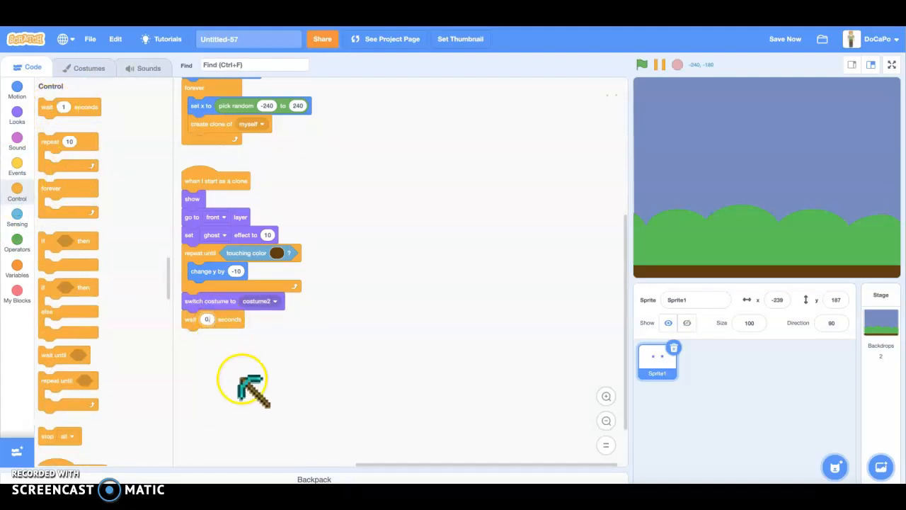
mouse_move(375, 456)
type("05")
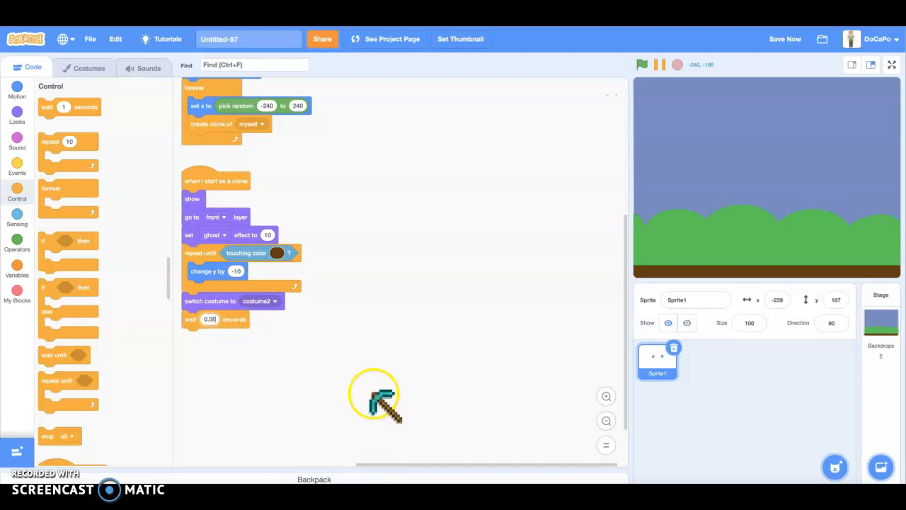
scroll("up", 3)
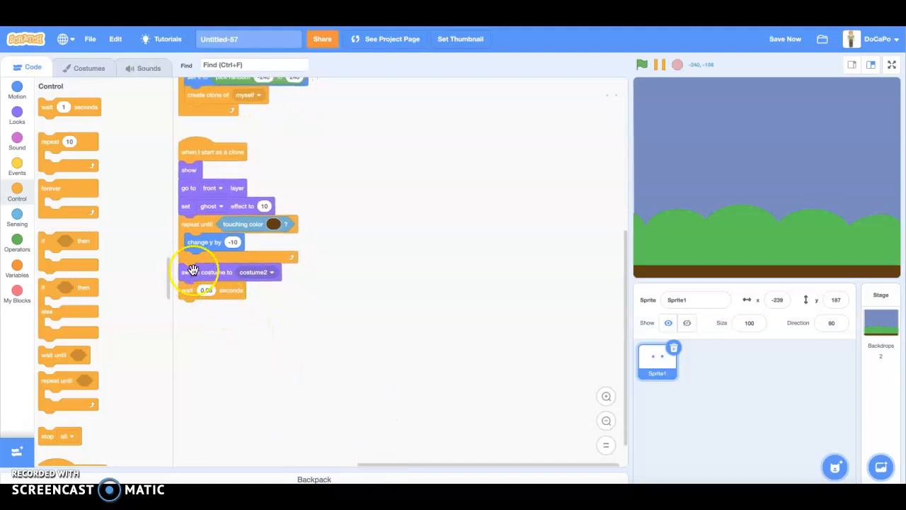
Duplicate the switch-costume/wait 0.05 pair for costumes 3 and 4
left_click_drag(205, 272, 262, 309)
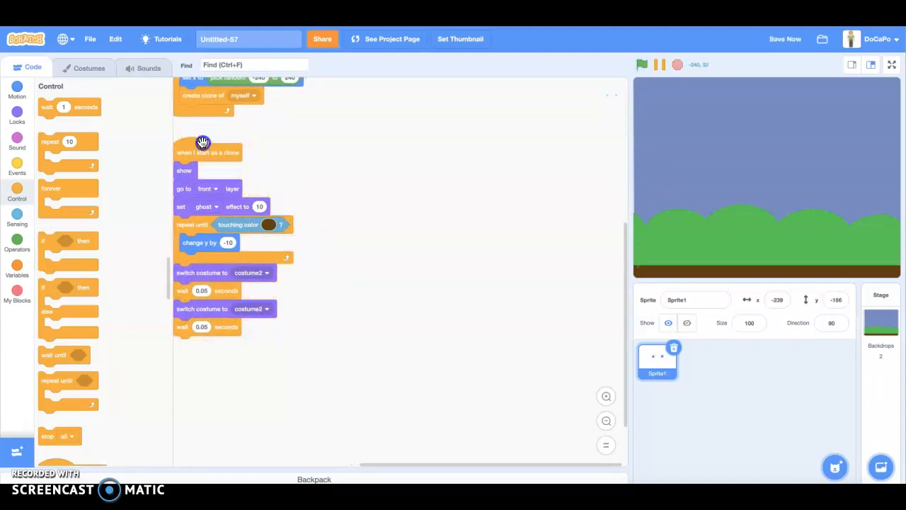
left_click(252, 309)
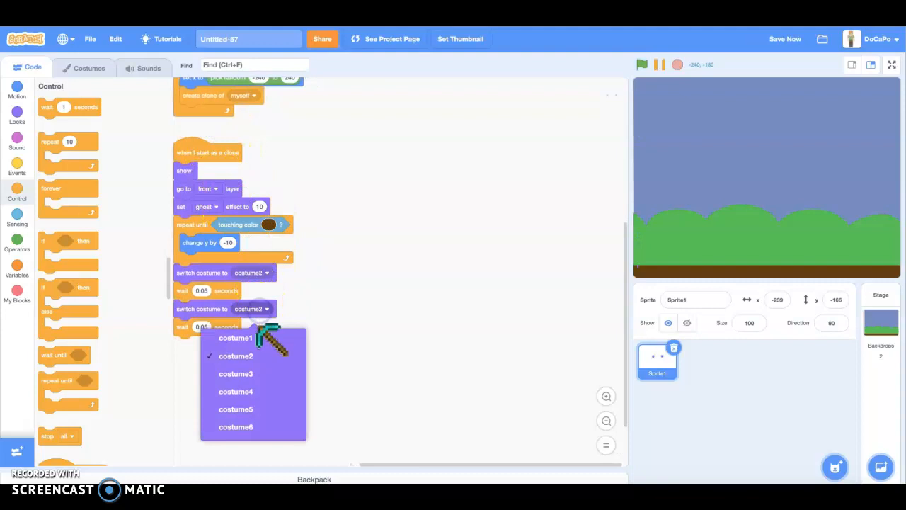
right_click(213, 309)
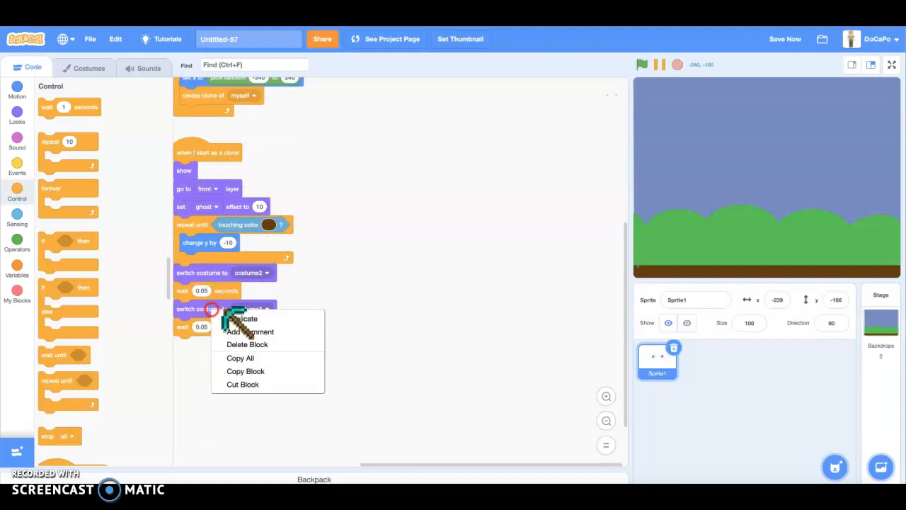
left_click(244, 318)
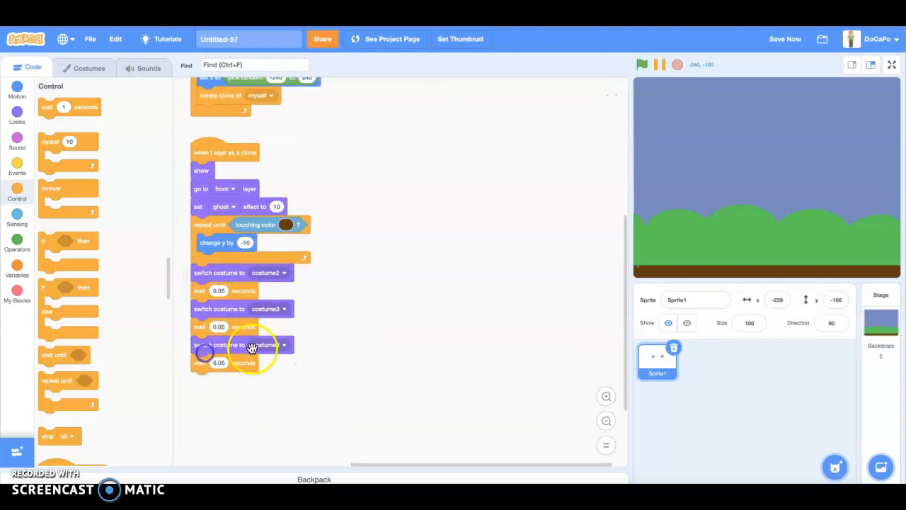
left_click(284, 346)
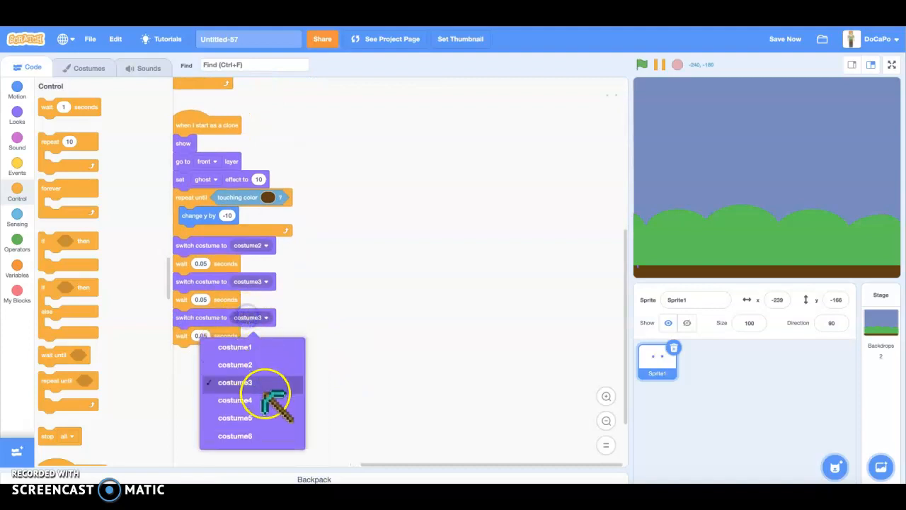
Add costume5 and costume6 pairs, then have the clone delete itself
right_click(210, 292)
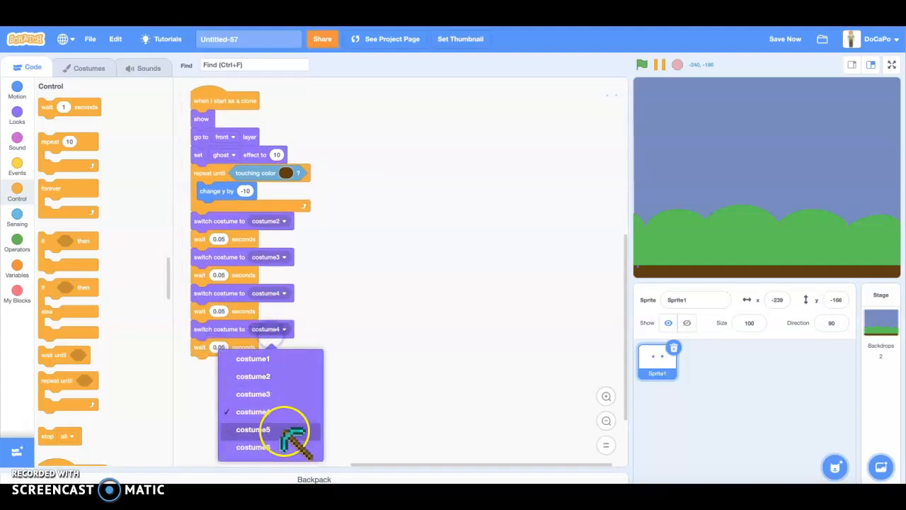
left_click(252, 429)
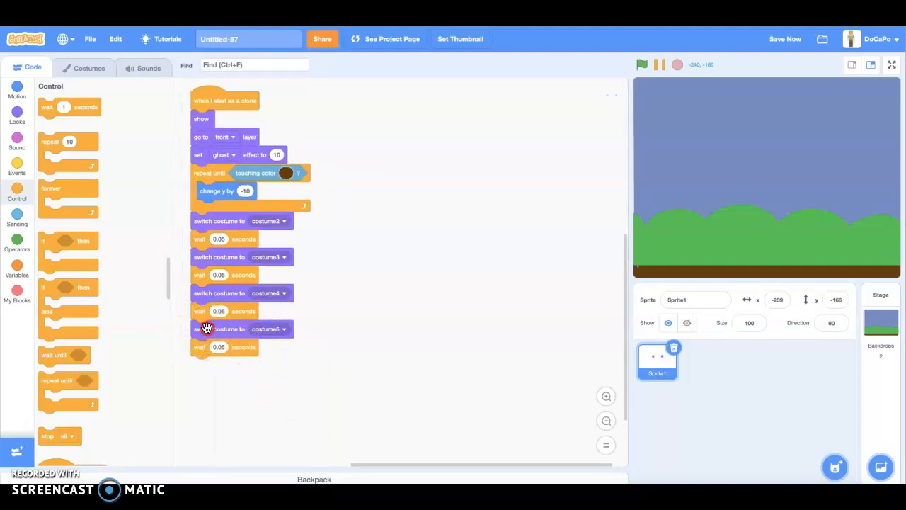
left_click_drag(205, 329, 292, 378)
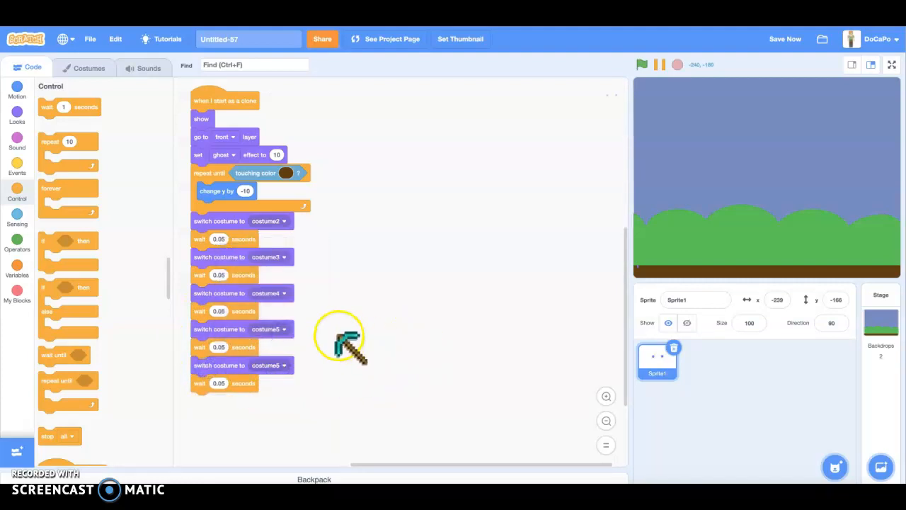
scroll("down", 3)
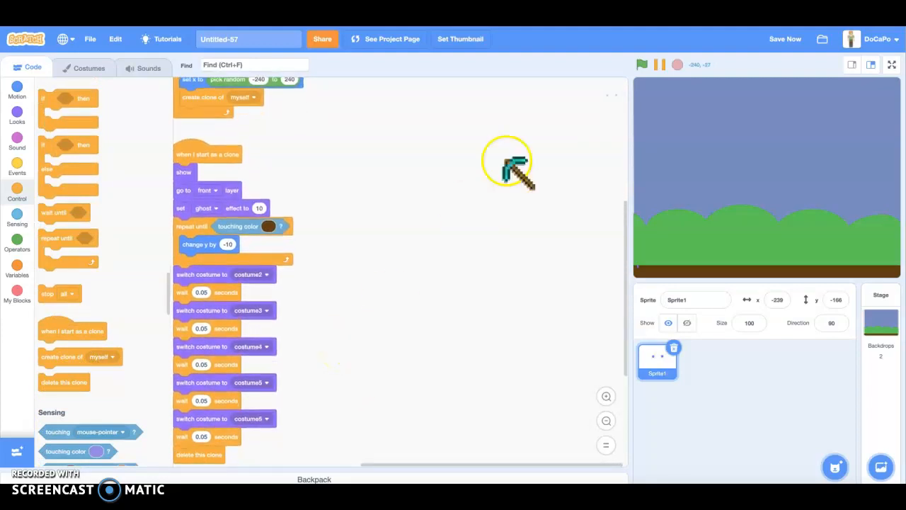
Reset the raindrop to costume1 on green flag and run the falling rain
left_click_drag(507, 167, 651, 74)
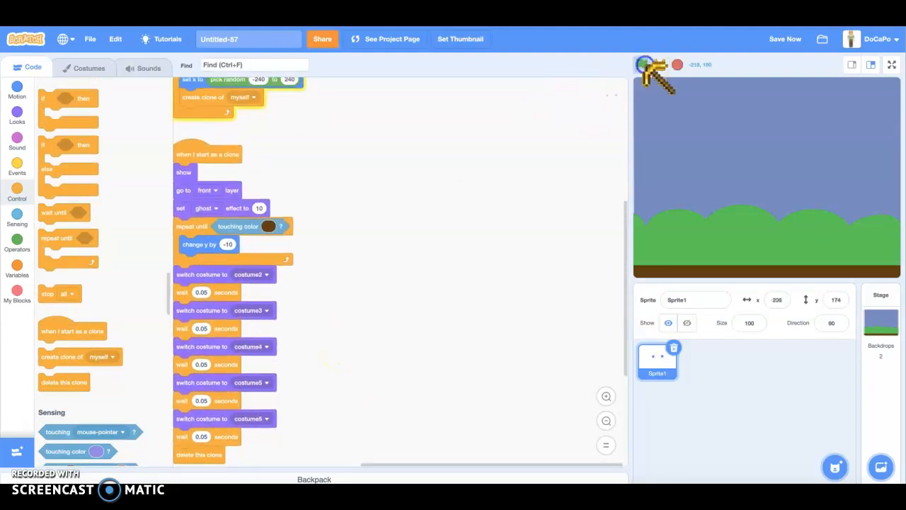
left_click(641, 65)
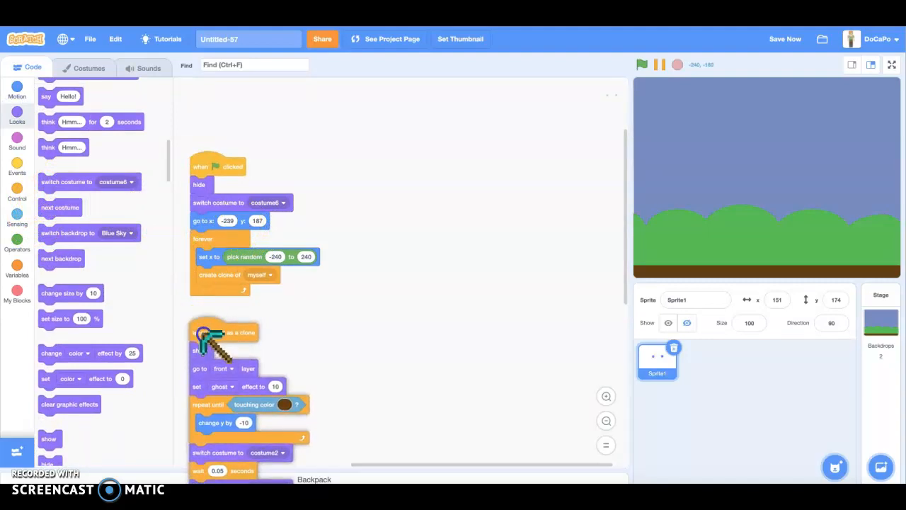
left_click(281, 203)
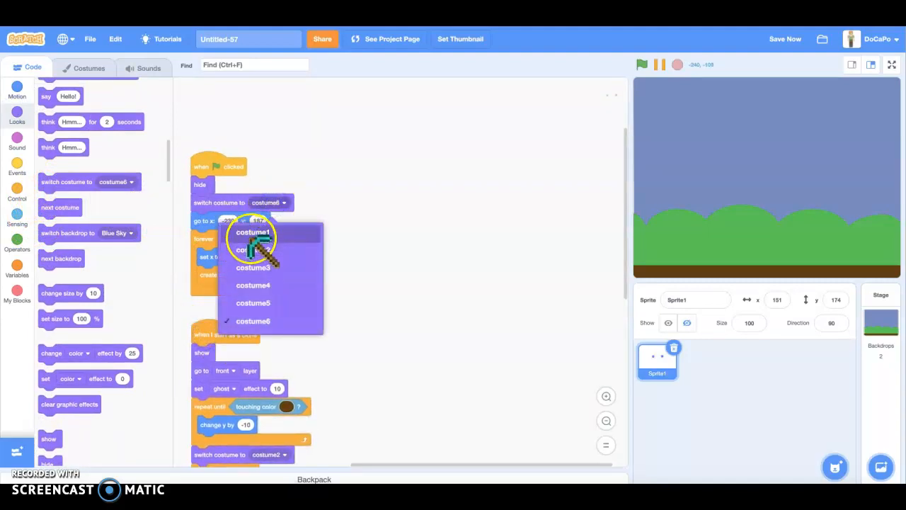
left_click(252, 232)
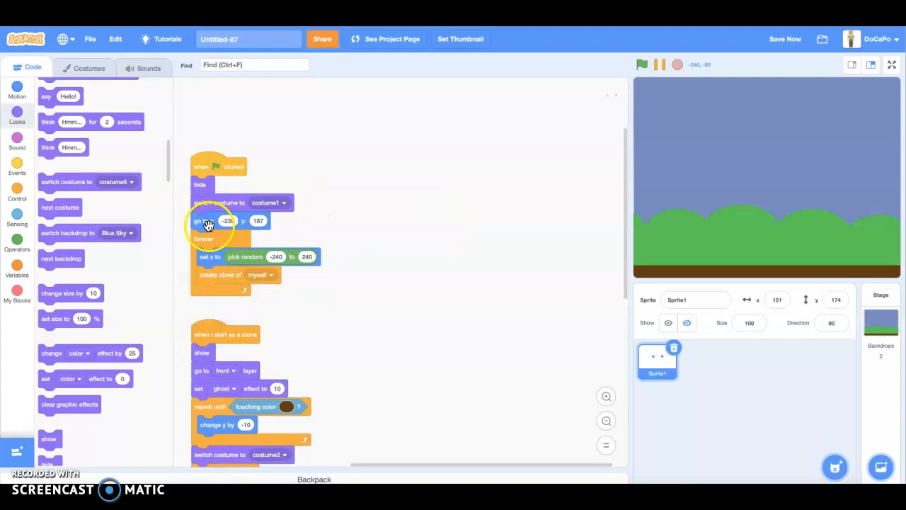
left_click(640, 66)
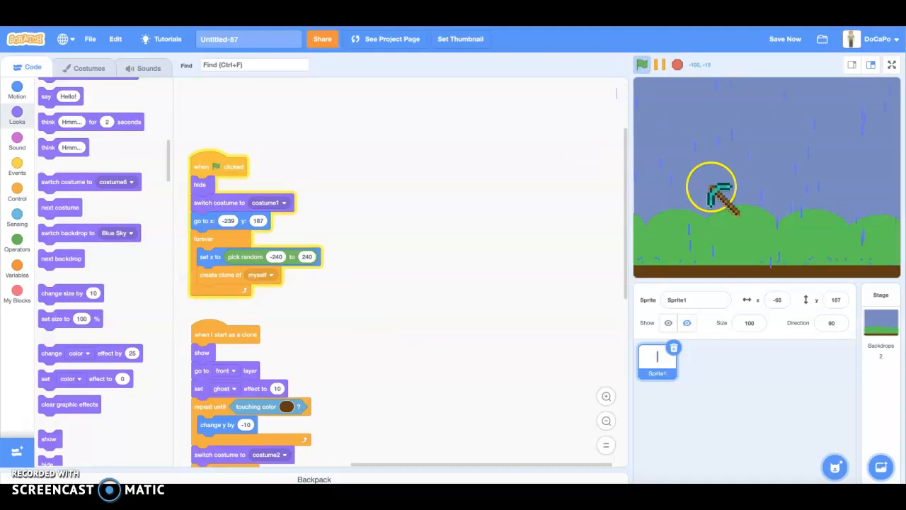
Duplicate Sprite1 as Sprite2 stopping on green, and run the rain full screen
right_click(657, 357)
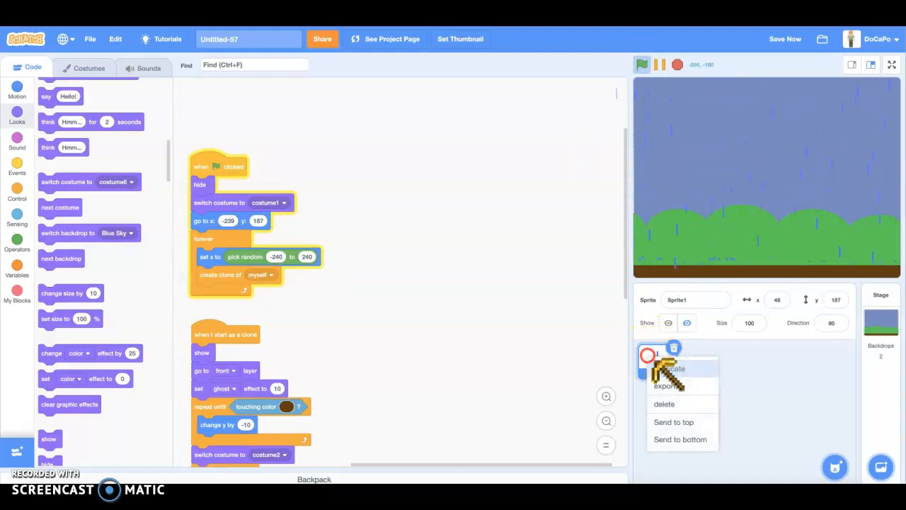
left_click(668, 369)
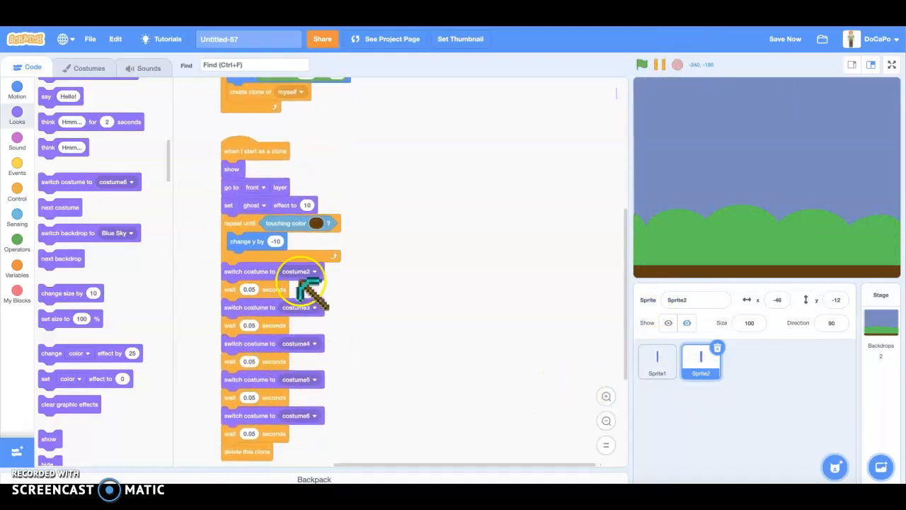
left_click(315, 223)
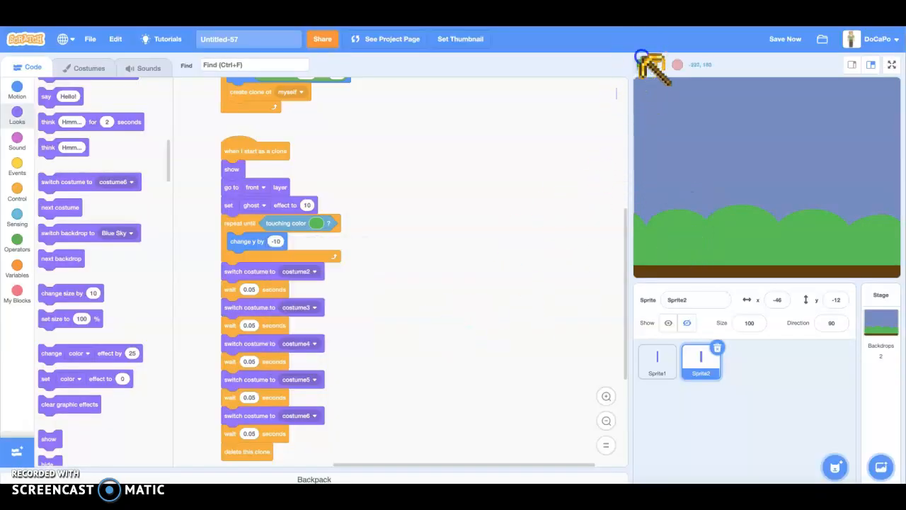
left_click(642, 65)
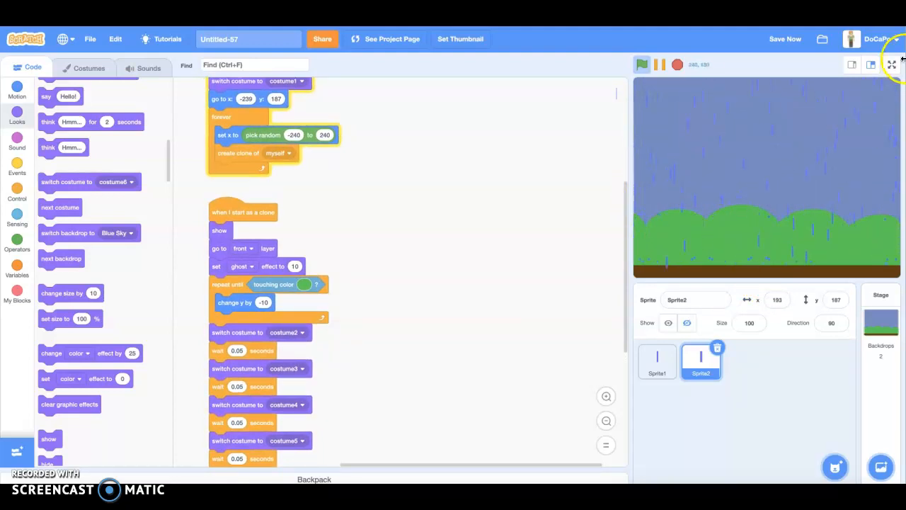
left_click(892, 65)
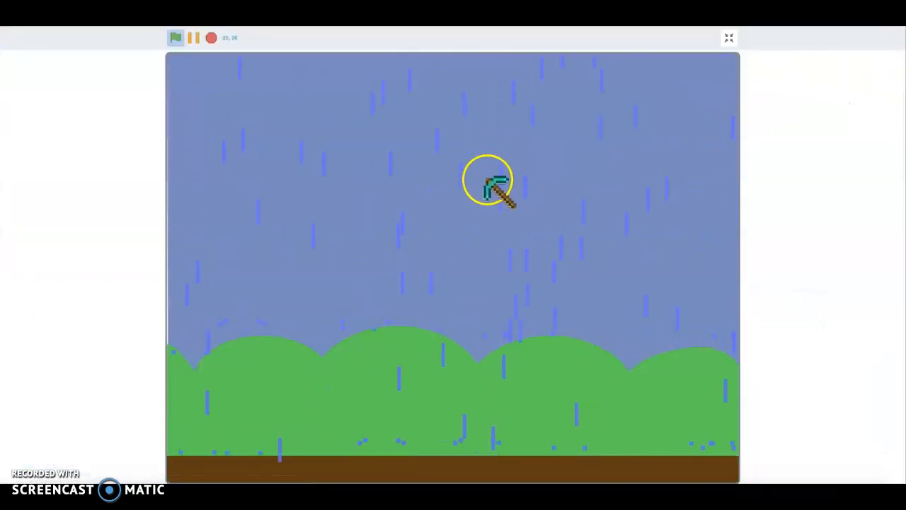
mouse_move(14, 49)
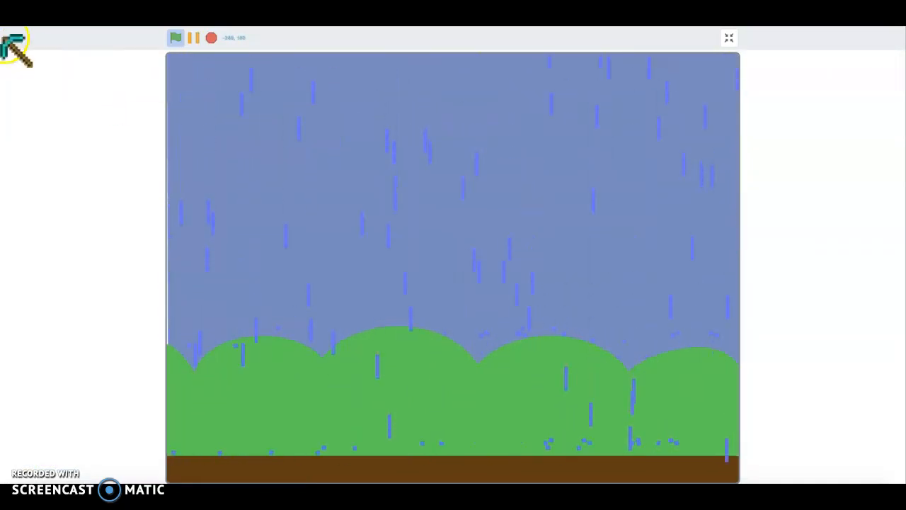